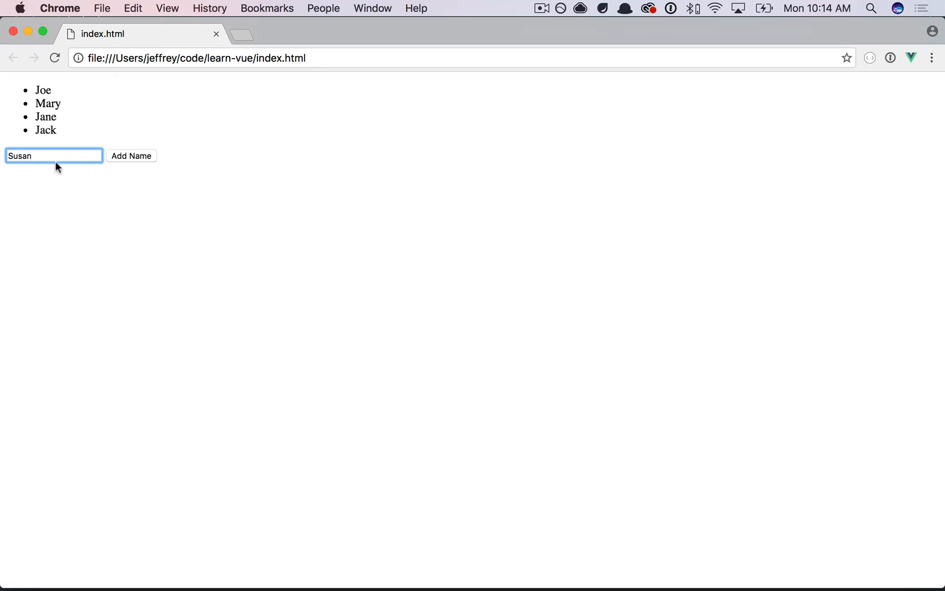
- Bring index.html's script into view around the mounted() click listener that pushes into names
left_click(131, 156)
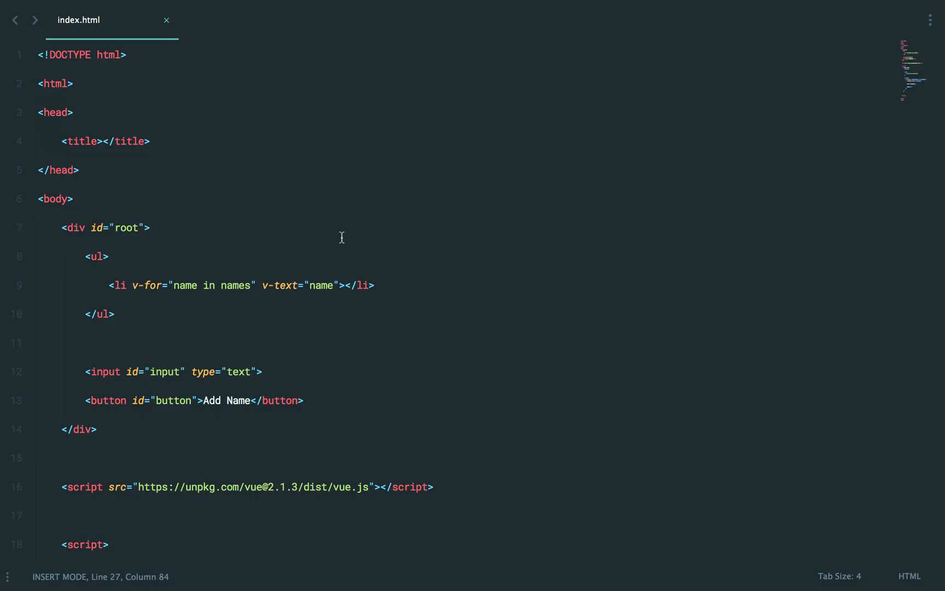
scroll("down", 3)
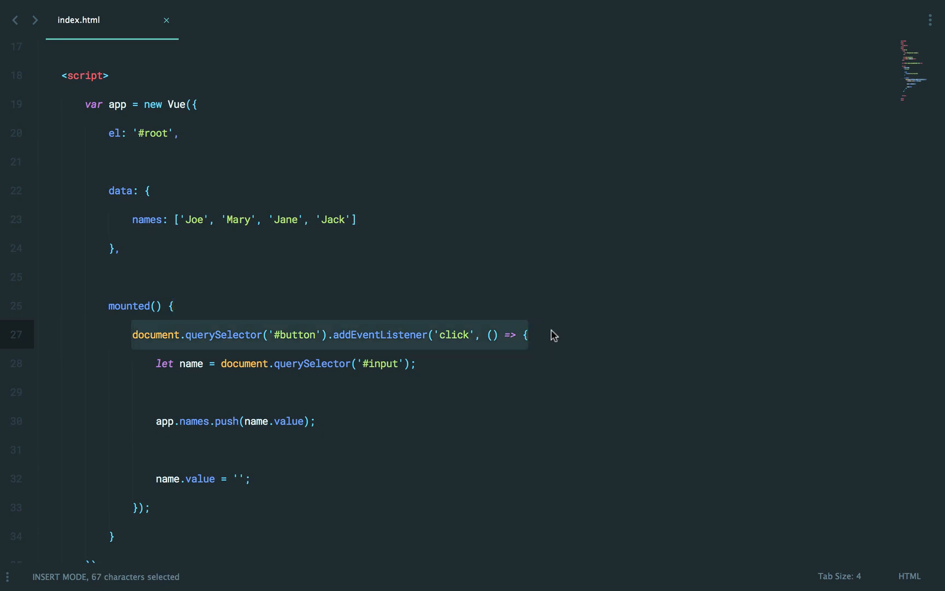
mouse_move(488, 363)
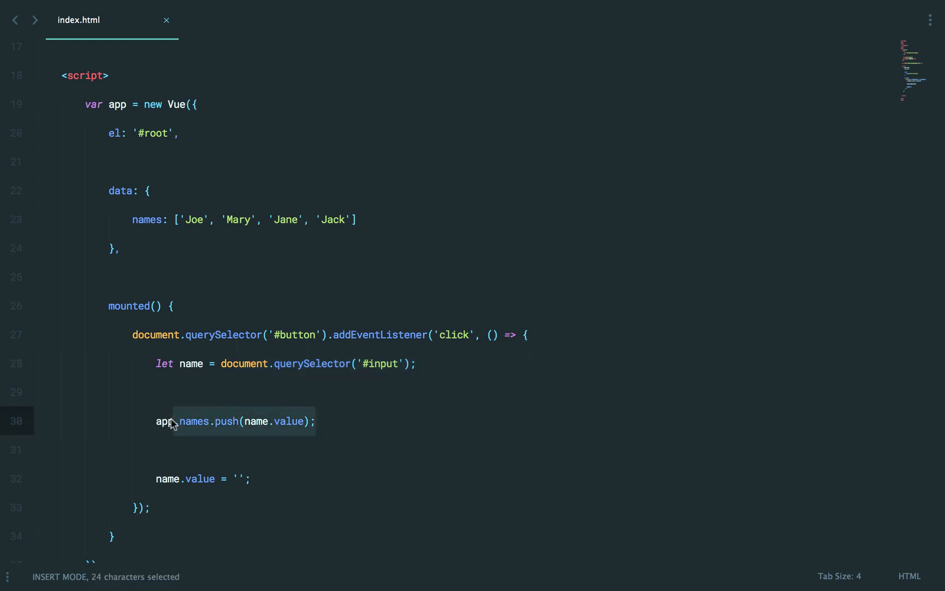
scroll("up", 3)
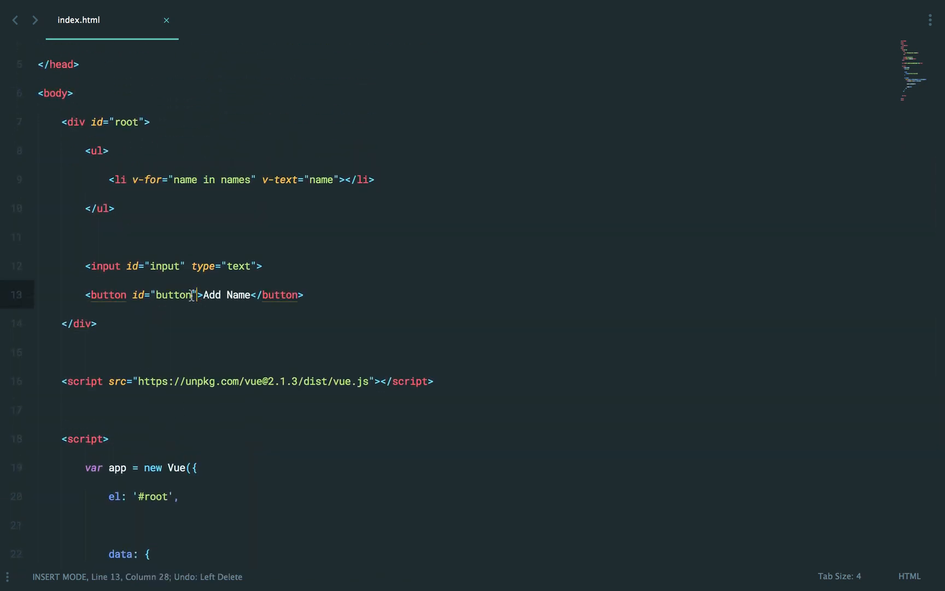
- Give the Add Name button a v-on:click="onClick" binding in place of id="button"
type("v-")
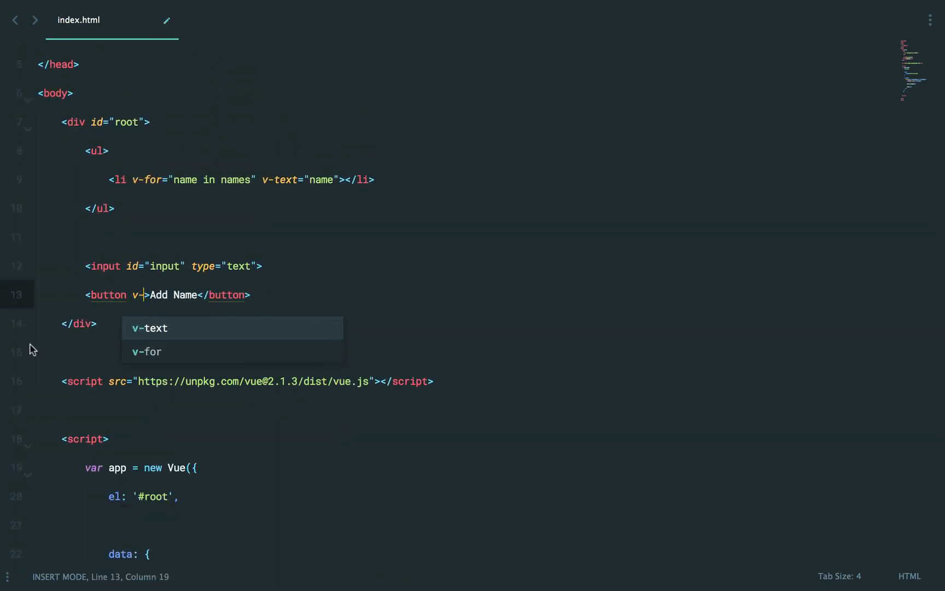
type("on")
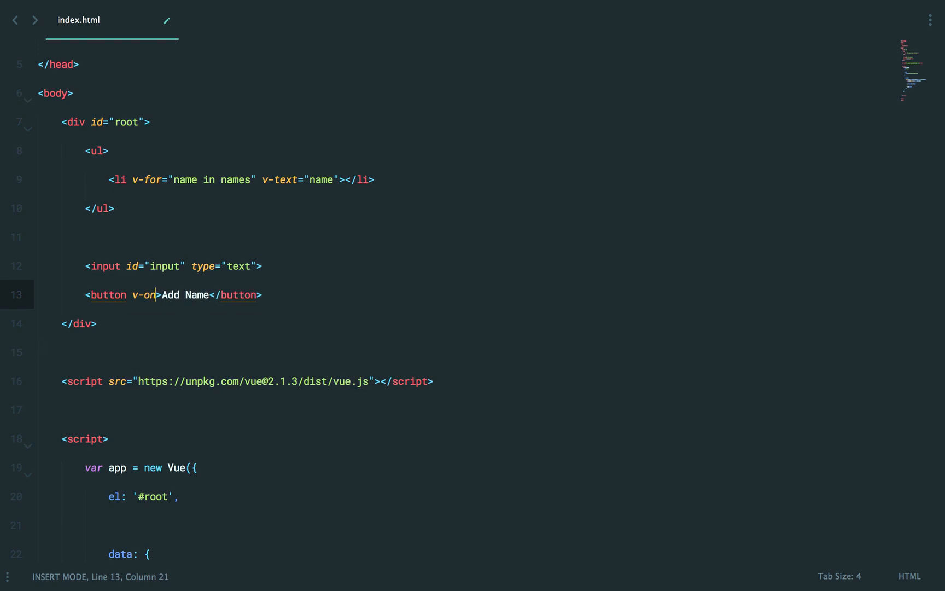
type(":")
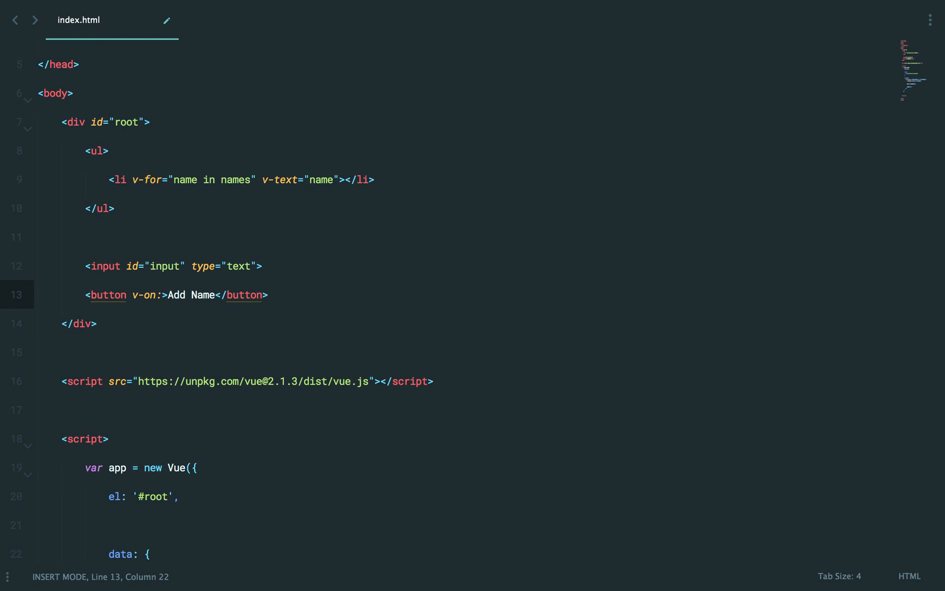
type("click")
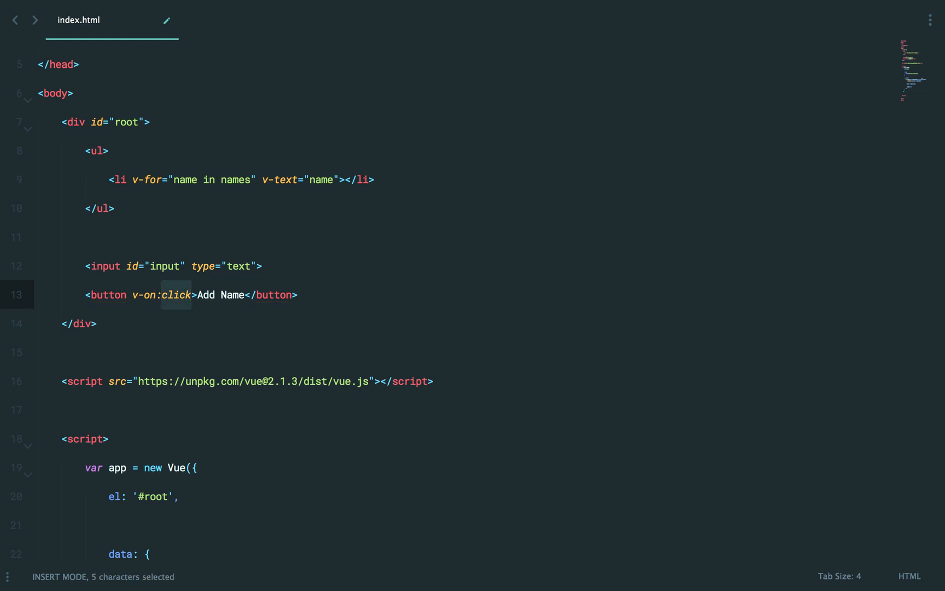
left_click(191, 294)
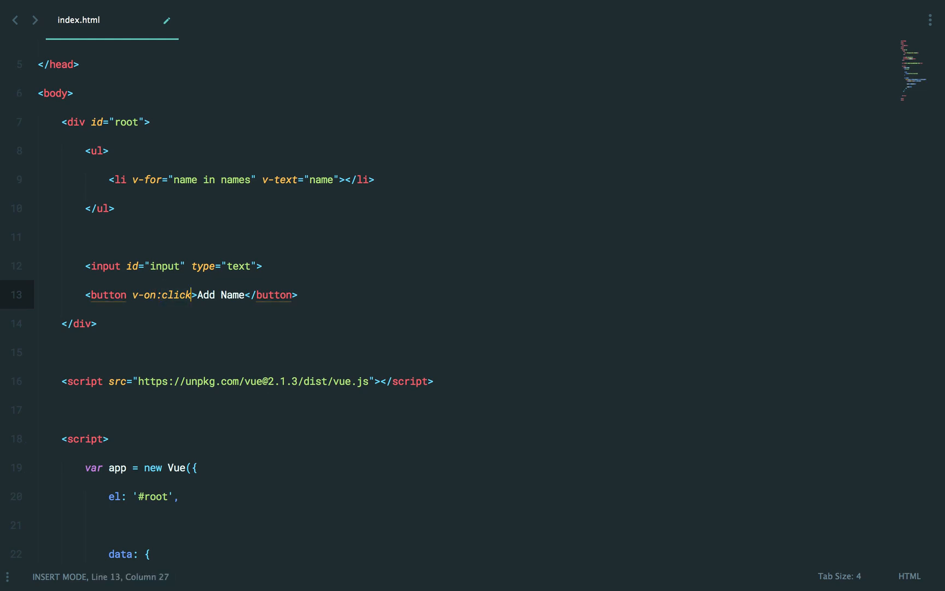
type("=\"\"")
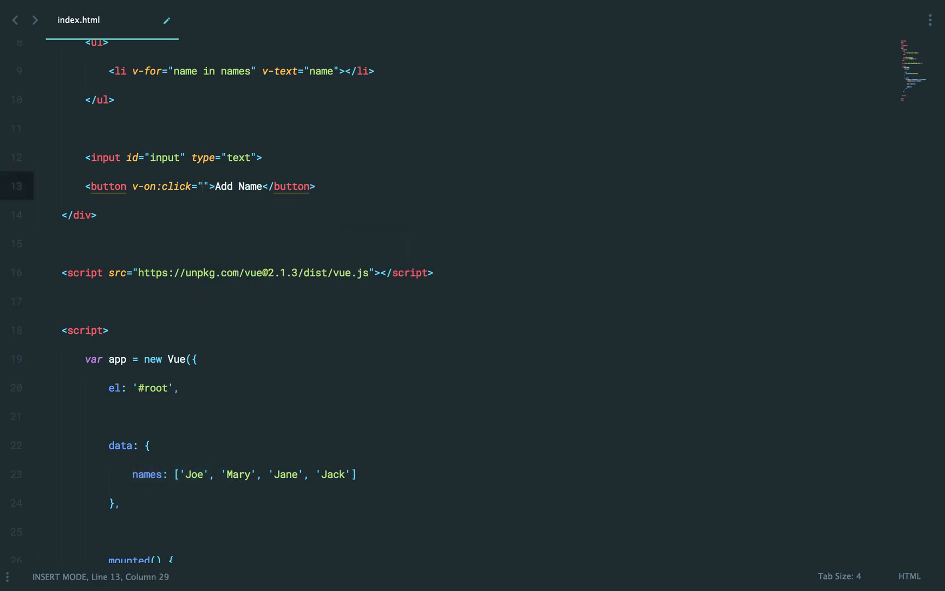
type("onClick")
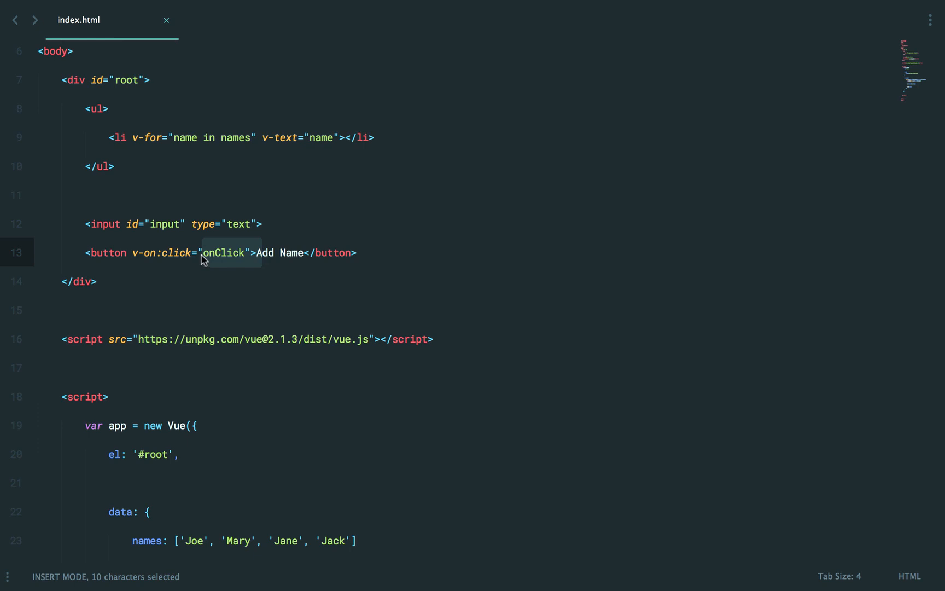
- Add a methods block with an addName function that alerts 'adding name'
scroll("down", 3)
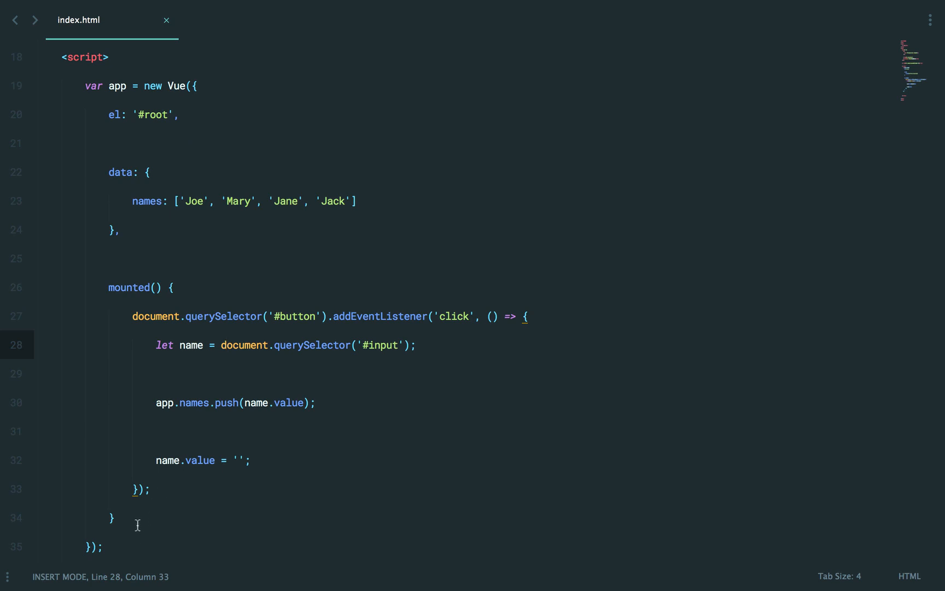
type("methods")
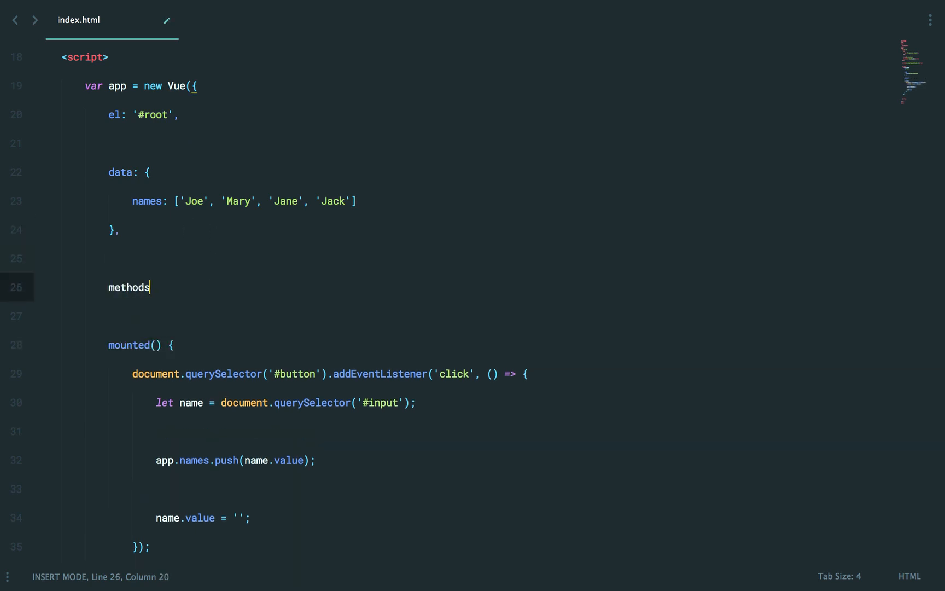
type(": {")
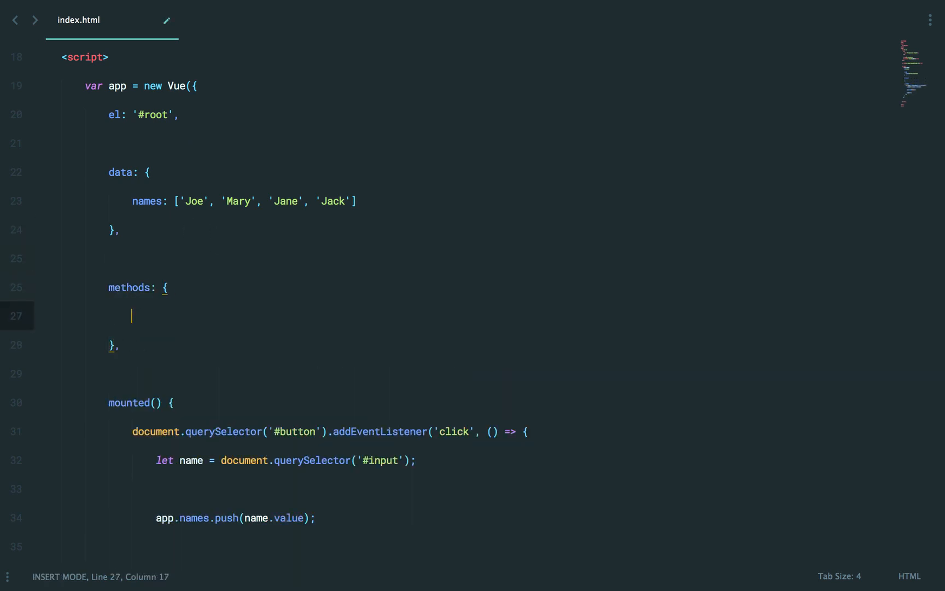
type("addName() {")
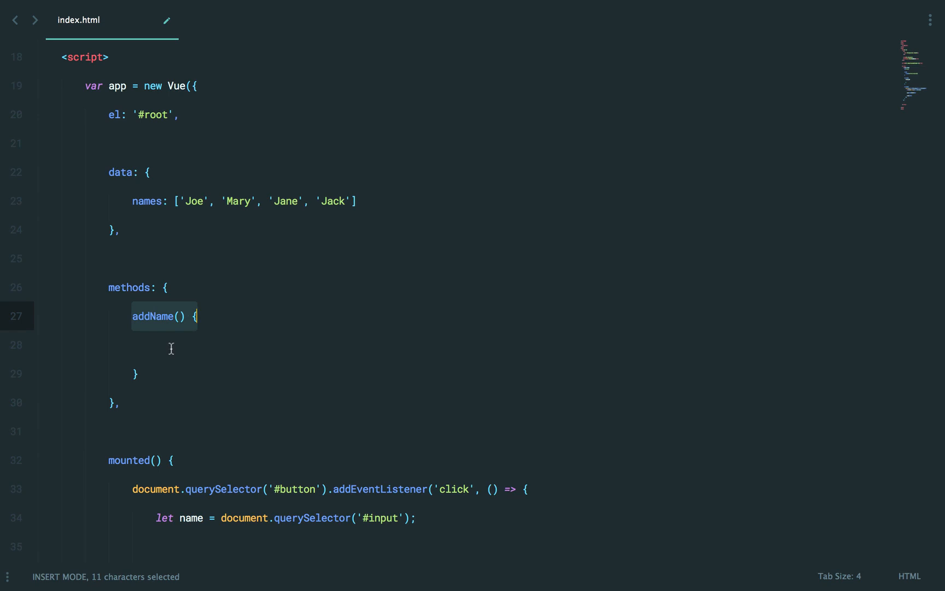
left_click(149, 316)
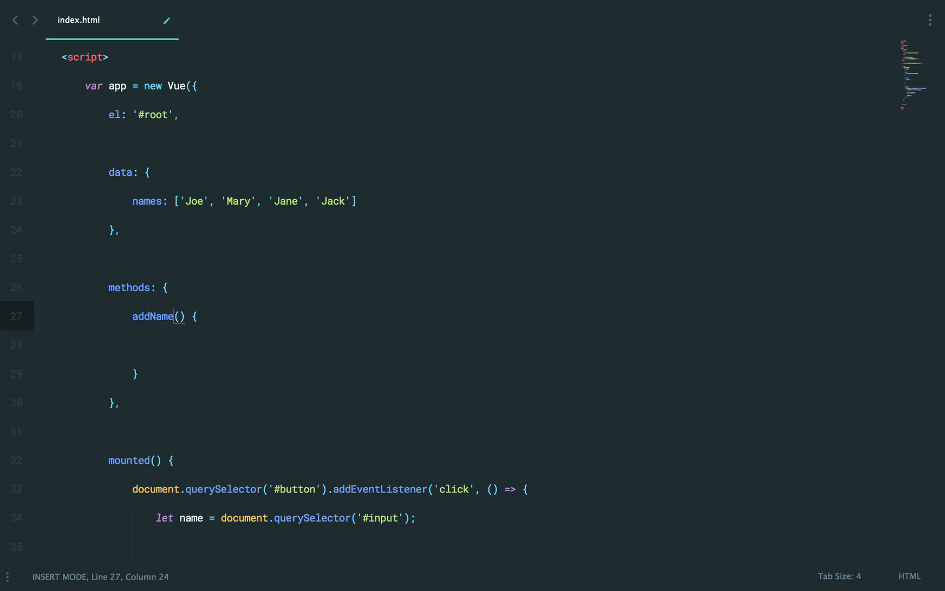
type(": fun")
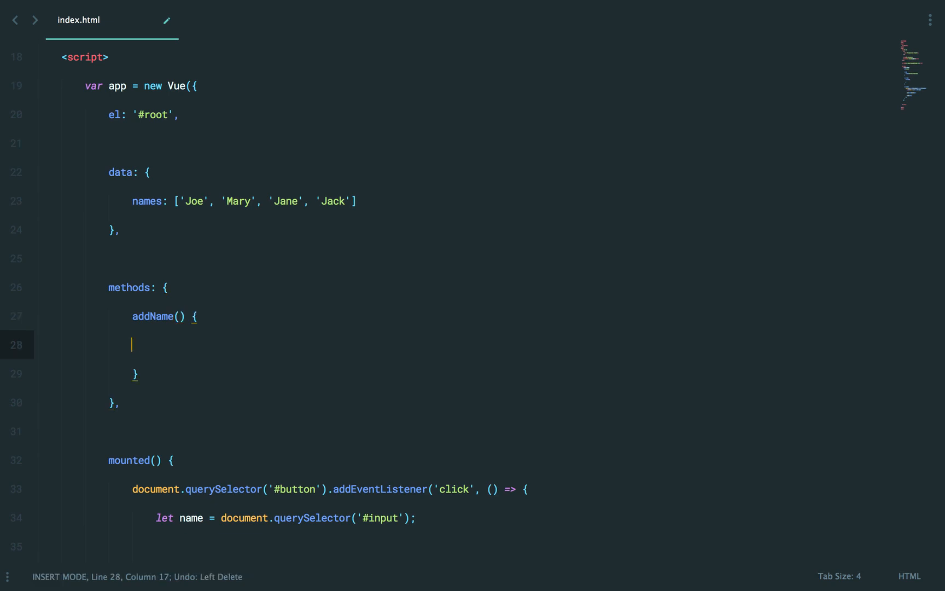
type("alert('add ')")
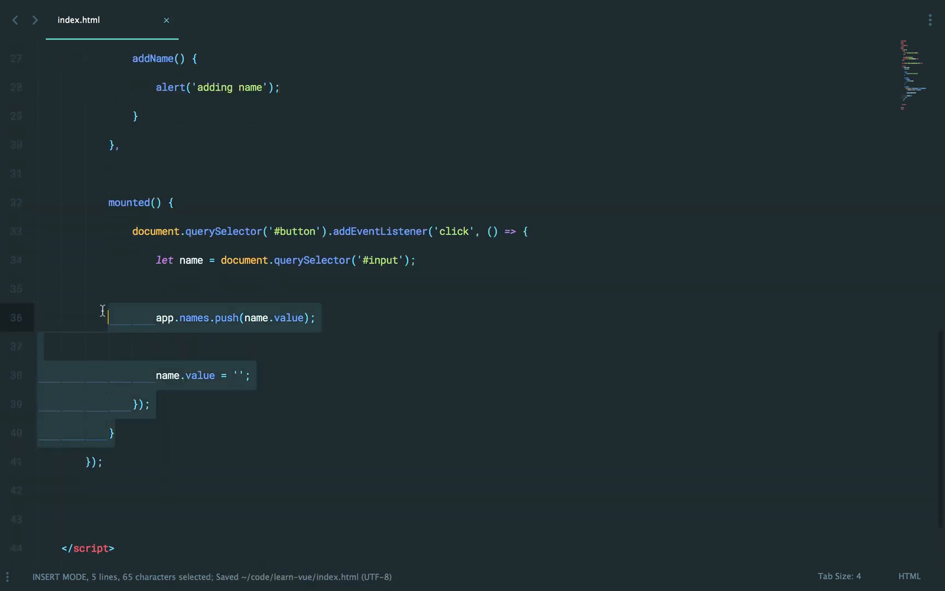
- Point the button's v-on:click binding at addName instead of onClick
scroll("up", 3)
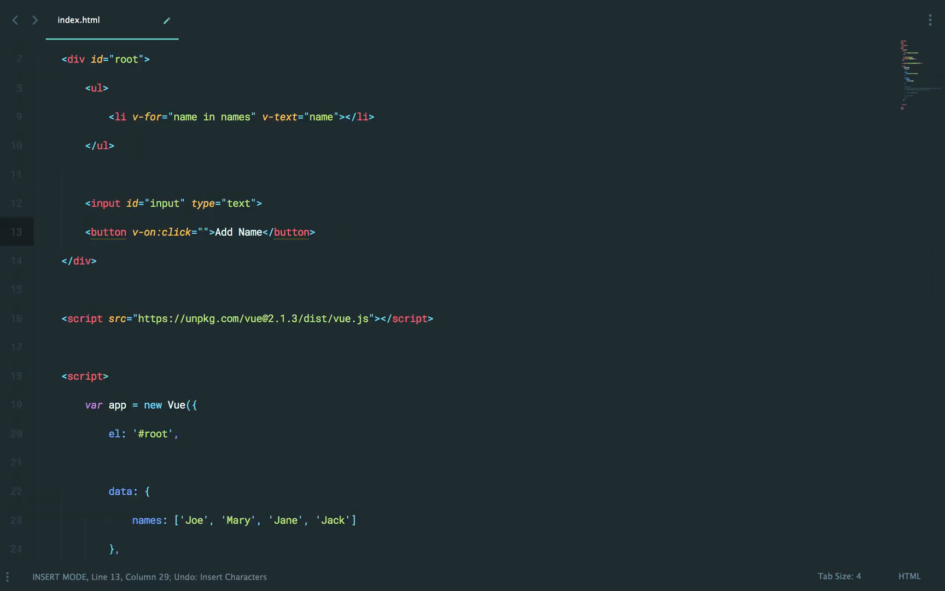
type("addName")
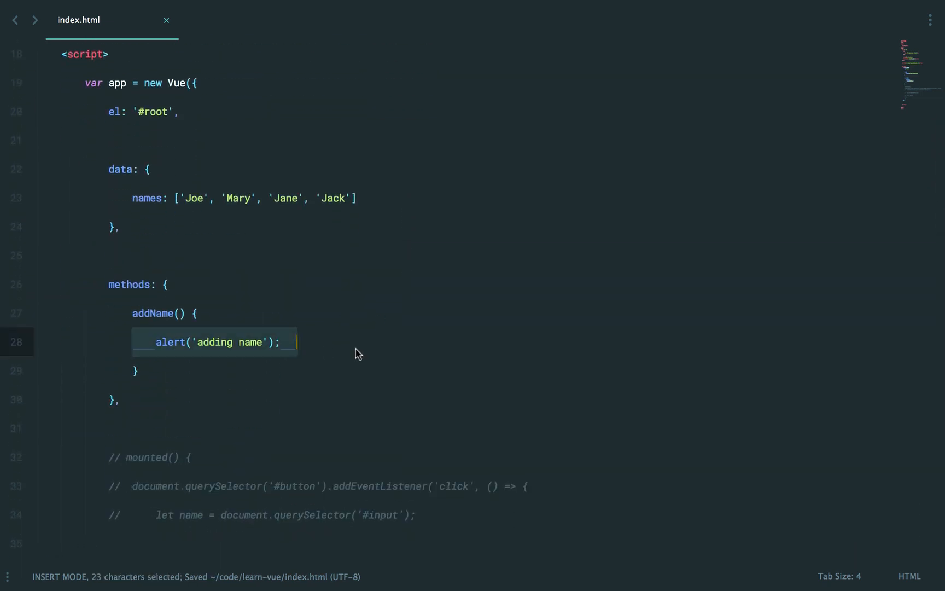
- Trigger Add Name on the reloaded page and dismiss the 'adding name' alert
left_click(131, 155)
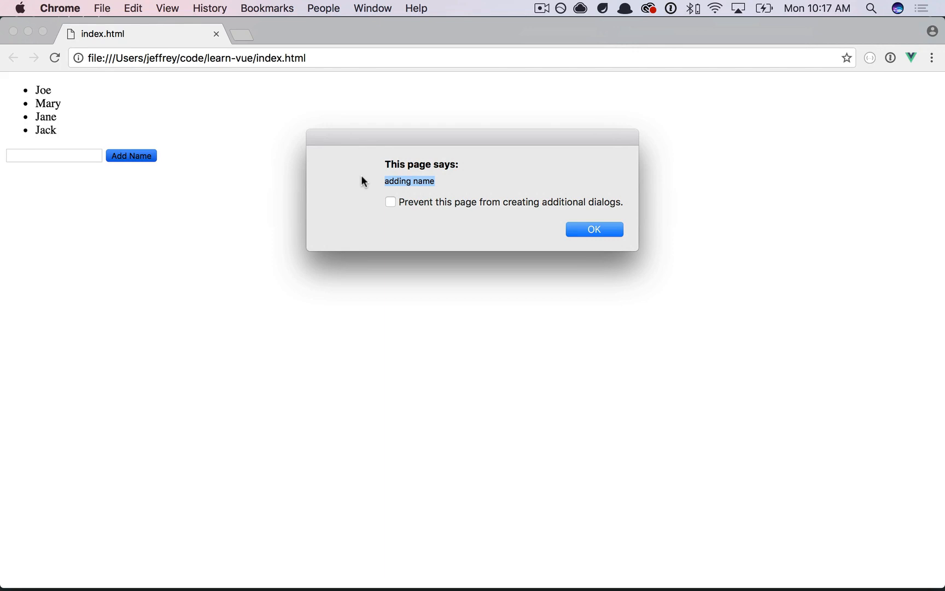
mouse_move(488, 216)
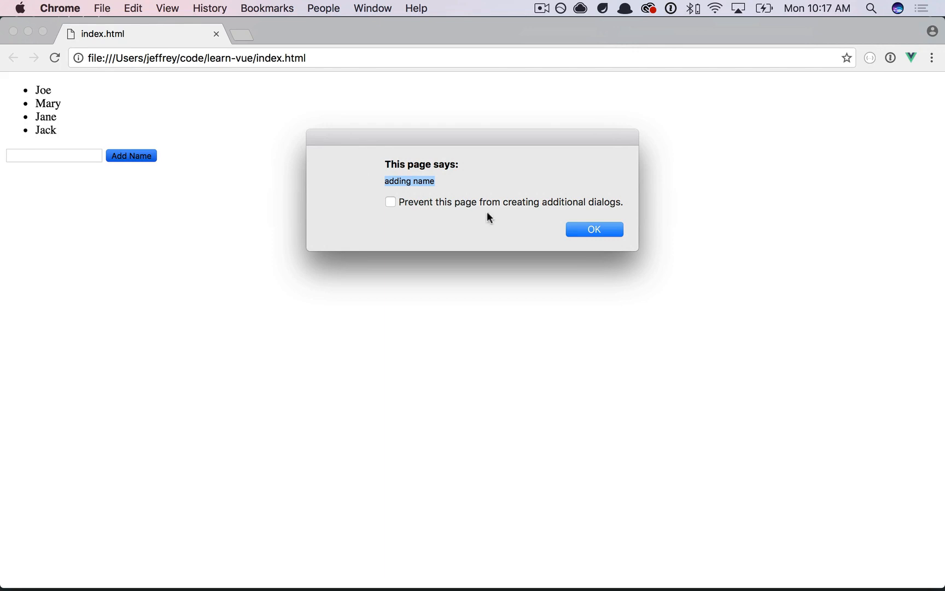
left_click(593, 228)
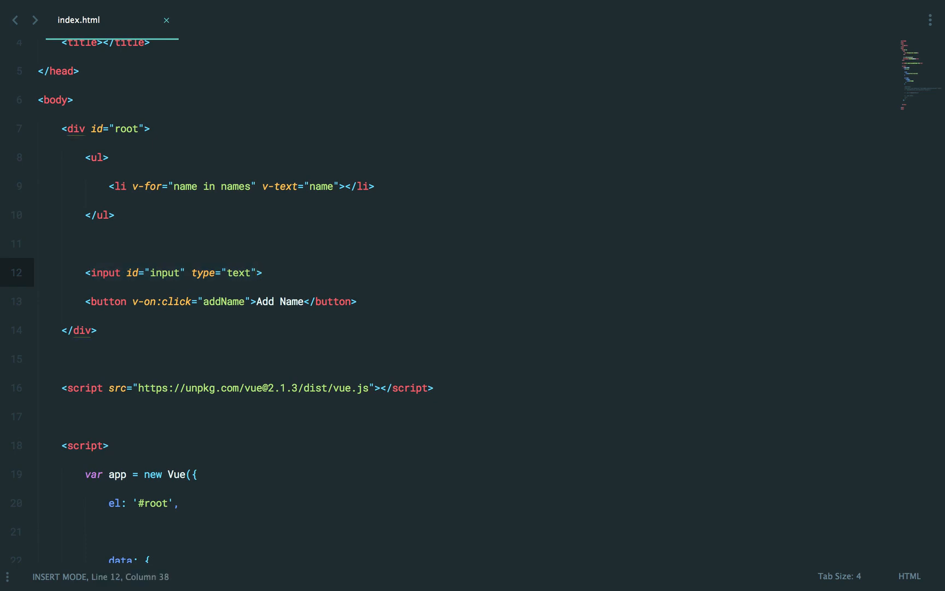
- Bind the text input with v-model="newName" and add newName to the data
type("v")
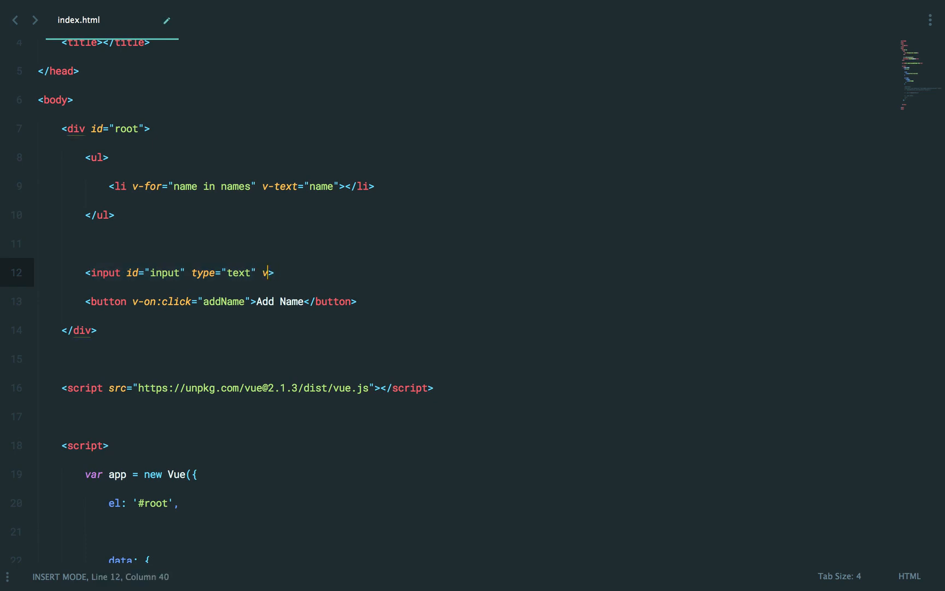
type("-model=\"\"")
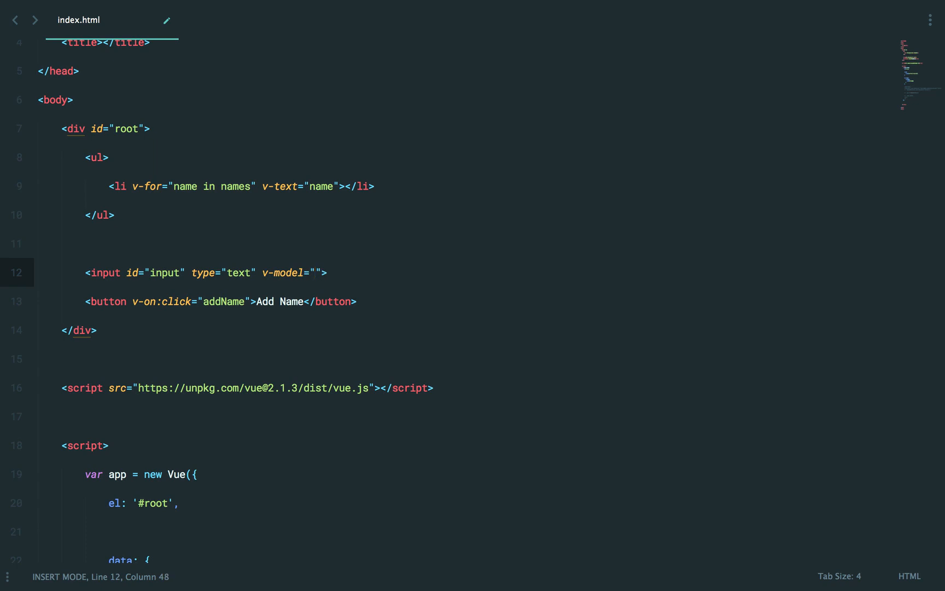
type("newName")
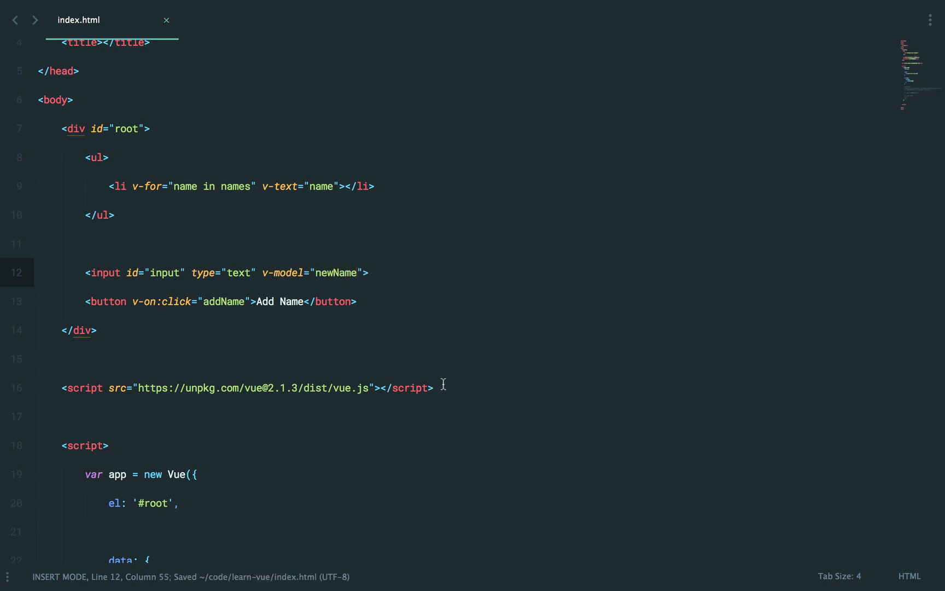
type("newName: '',")
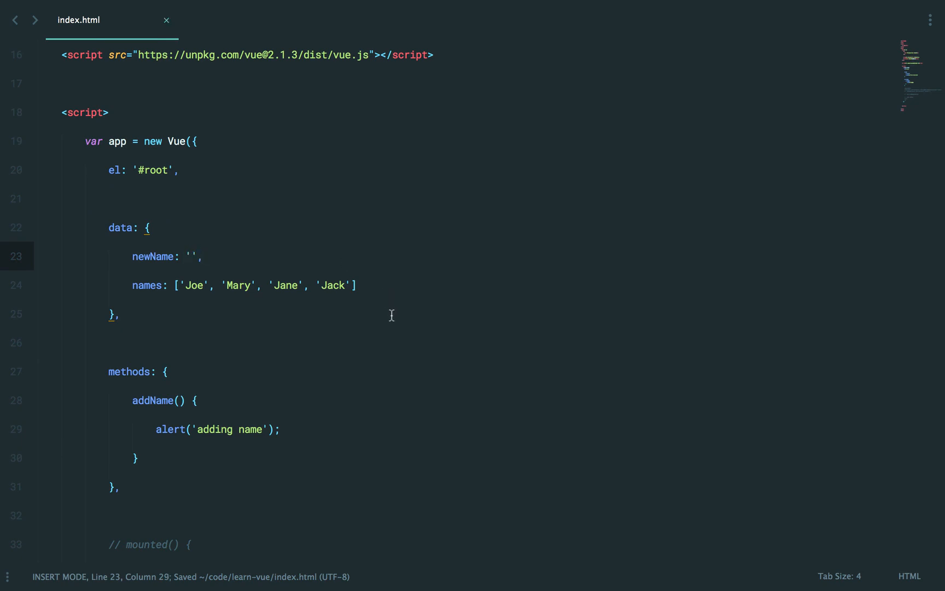
scroll("up", 3)
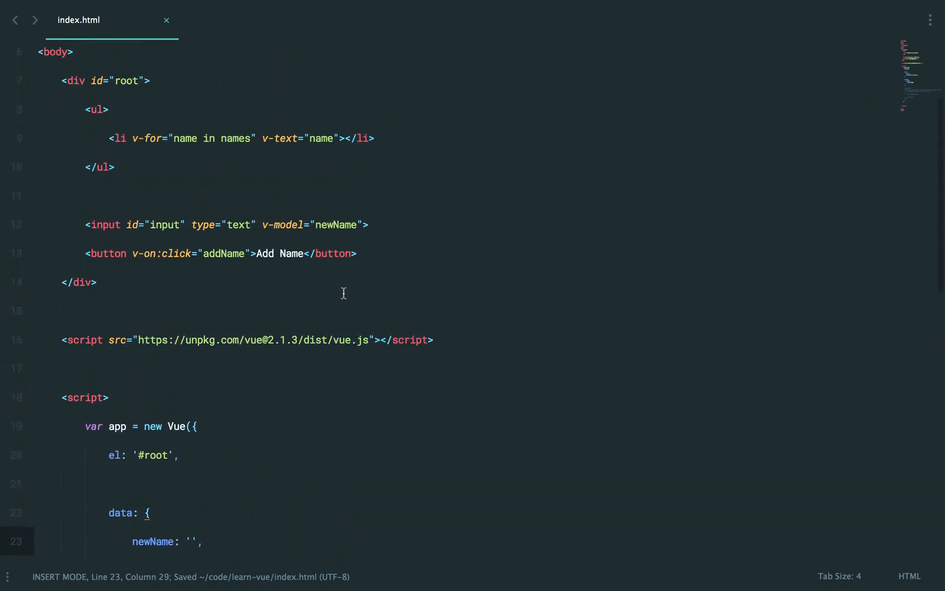
scroll("down", 3)
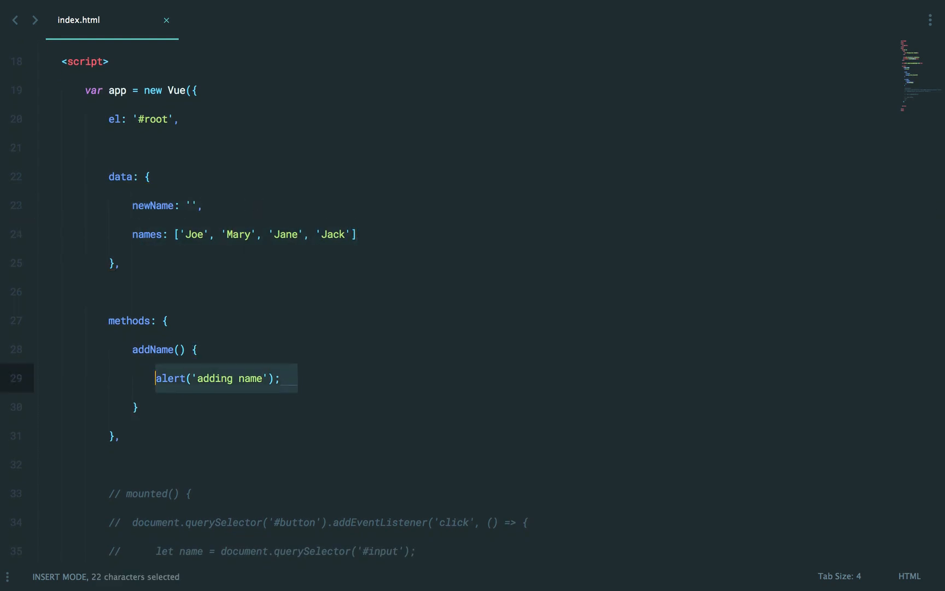
- Make addName run this.names.push(this.newName); and try adding Susan in Chrome
type("this.names")
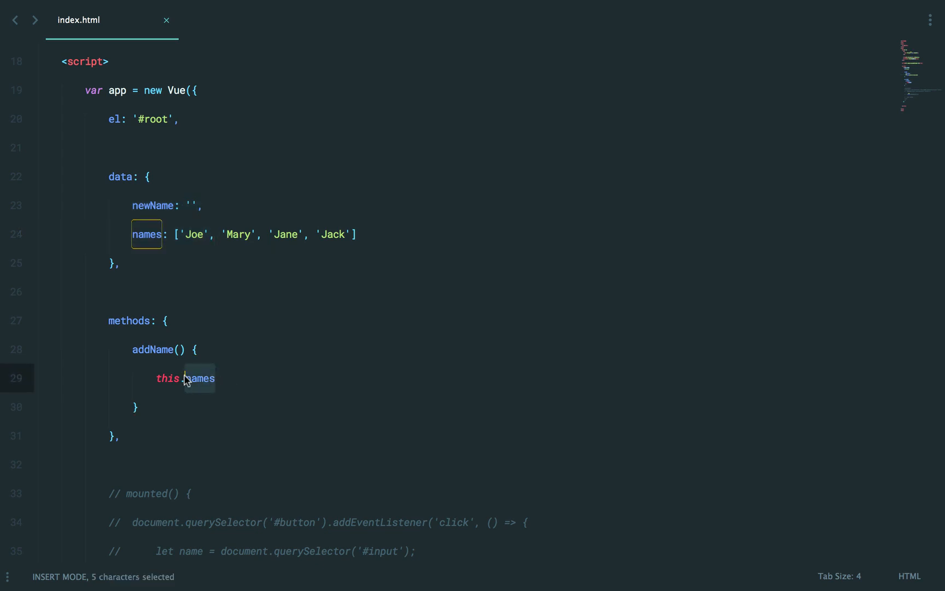
left_click(120, 263)
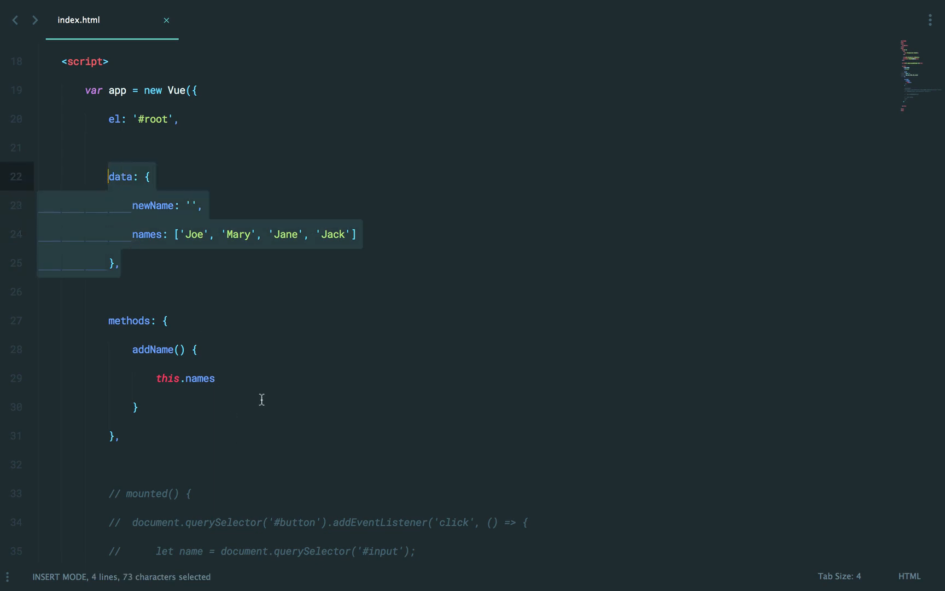
type(".push")
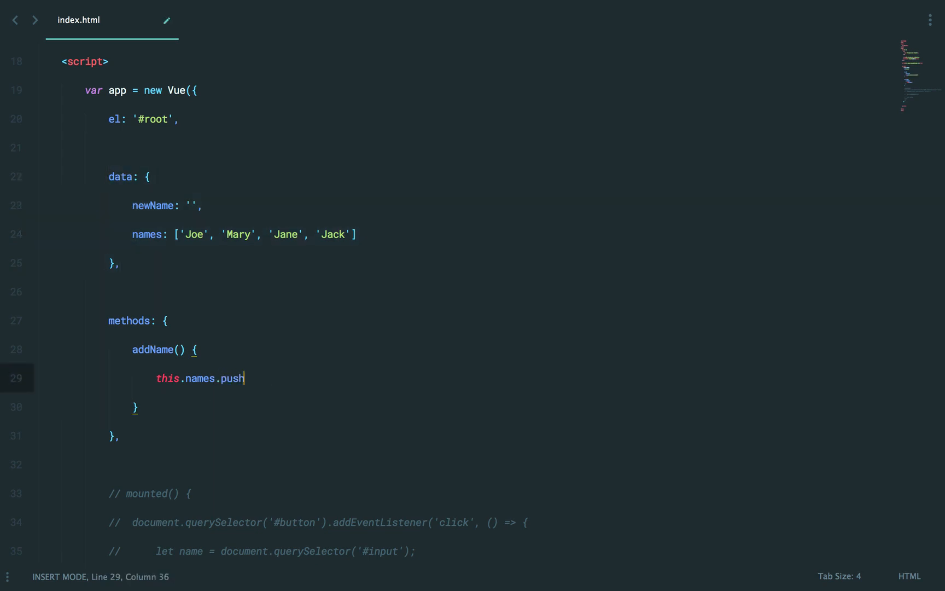
type("(this.newName)")
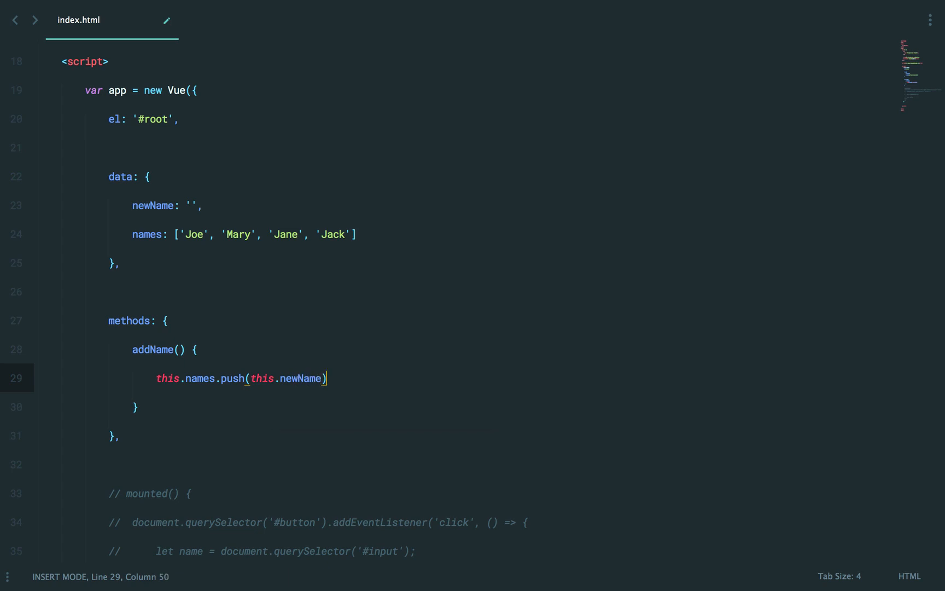
type(";")
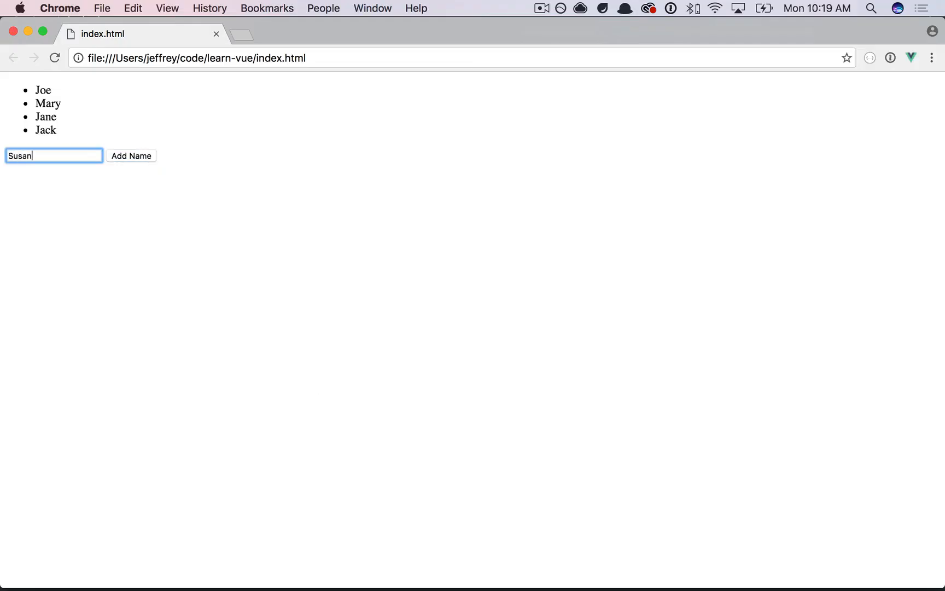
left_click(131, 155)
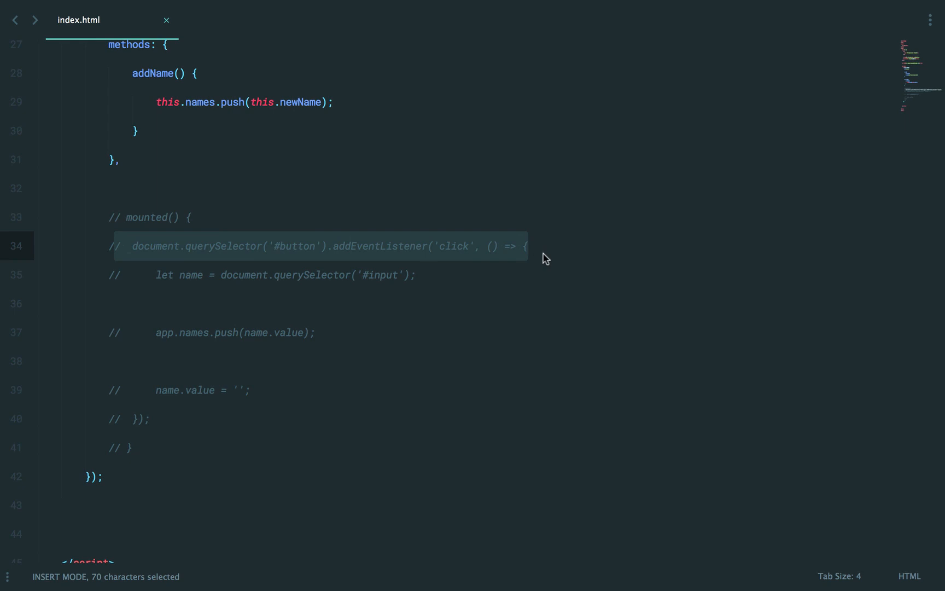
- Delete the commented-out mounted() listener, save, and add a typed name on the page
left_click(363, 335)
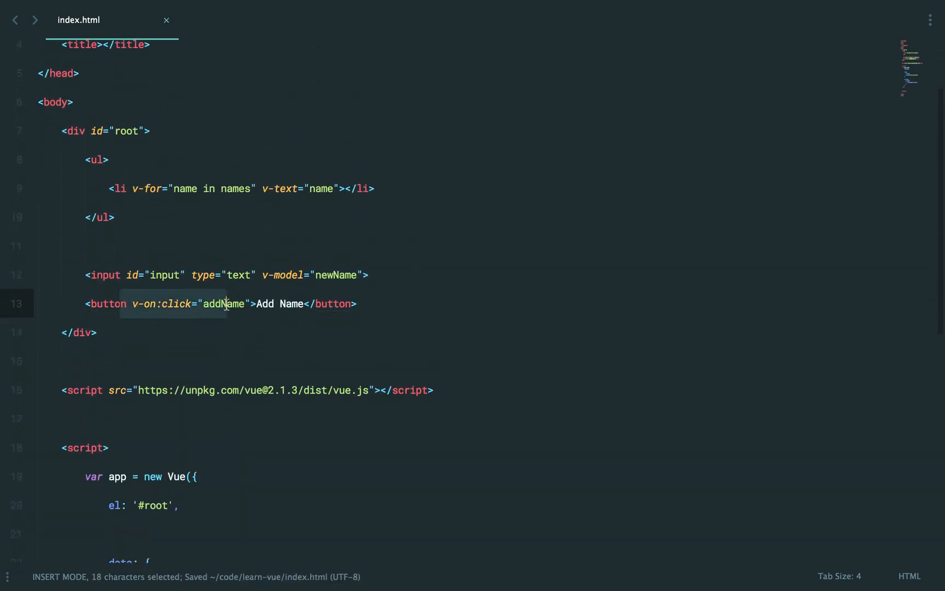
left_click(231, 303)
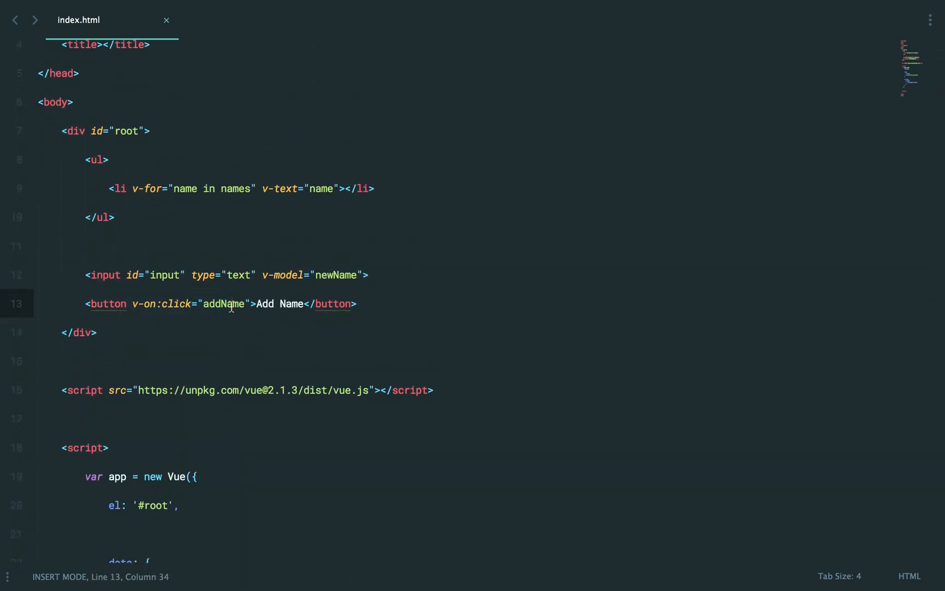
scroll("down", 3)
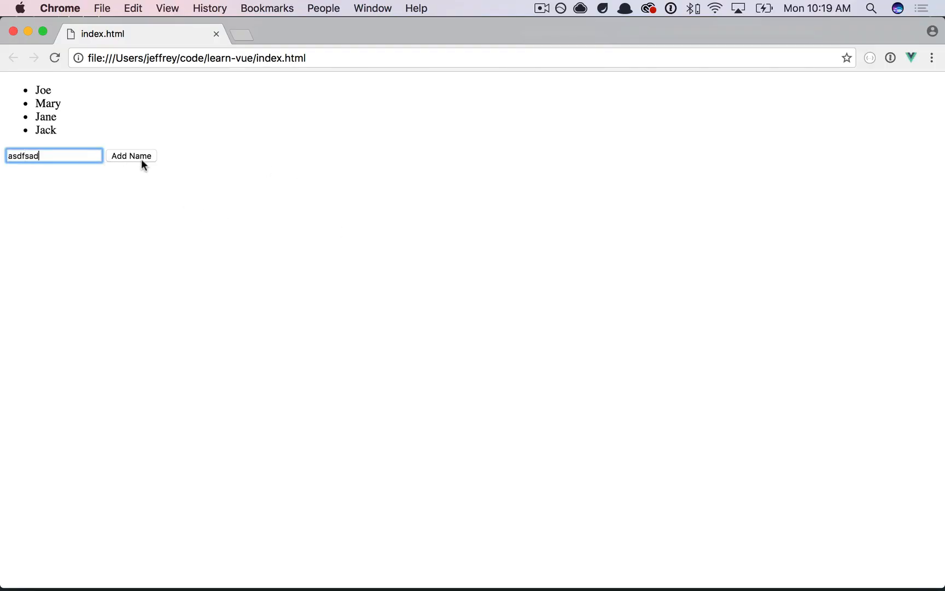
left_click(131, 155)
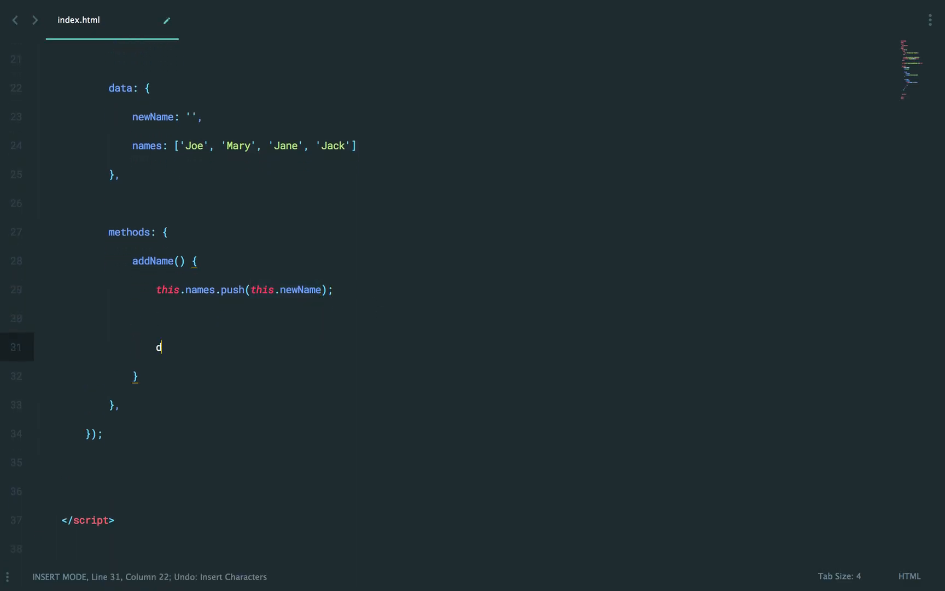
- Start a this.newName reset statement below the push in addName
type("ocume")
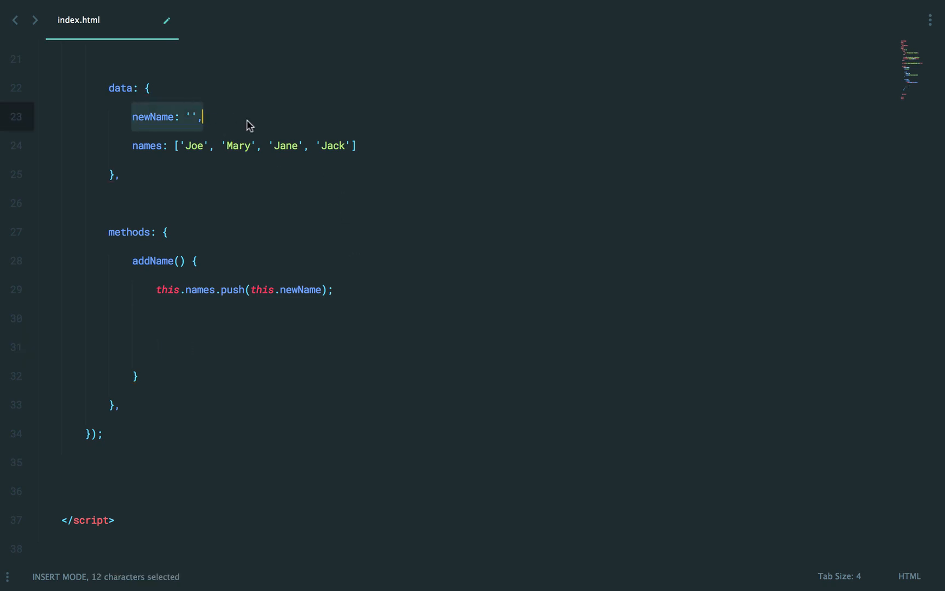
type("this.new")
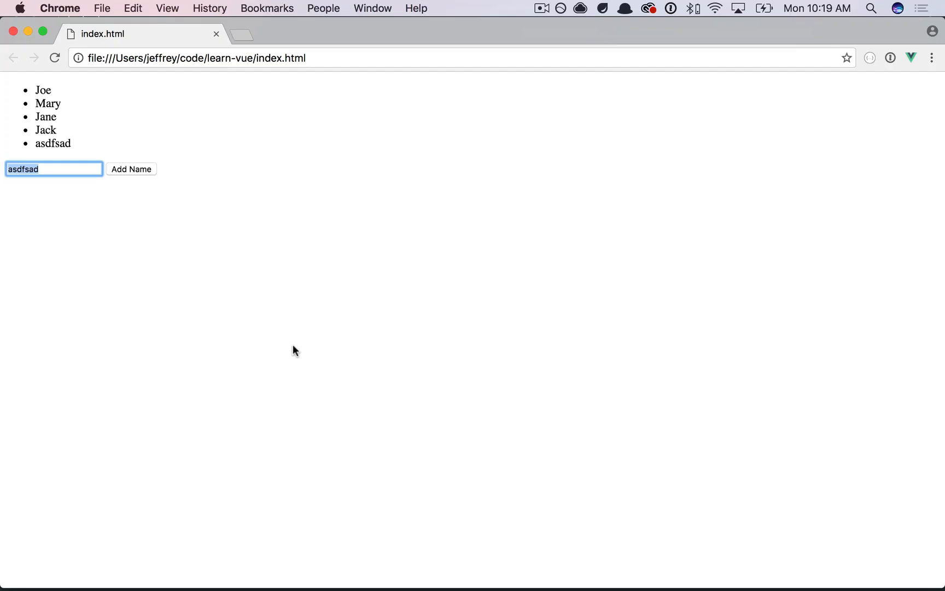
mouse_move(113, 151)
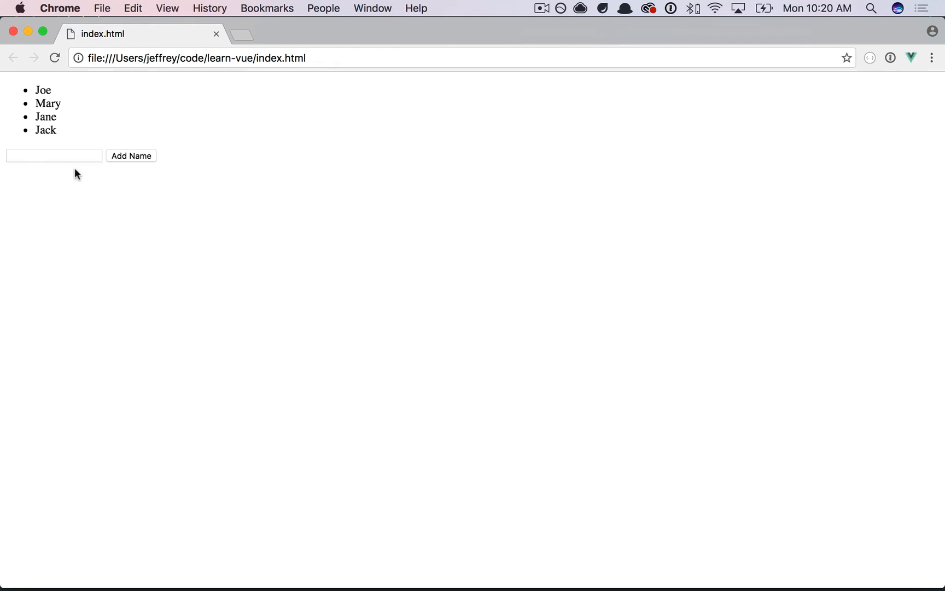
- Add Susan on the reloaded page so it joins the list and the box clears
left_click(131, 156)
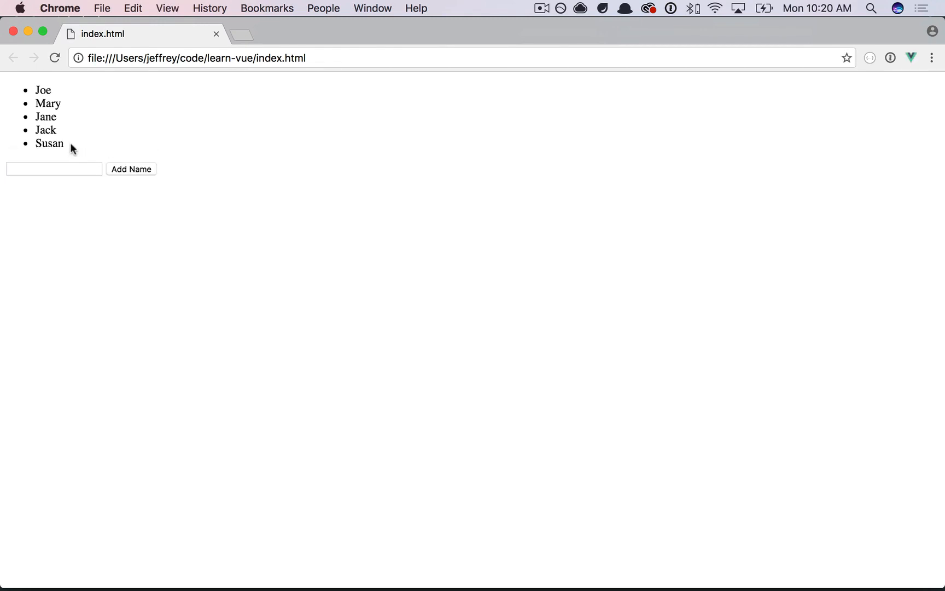
left_click(52, 169)
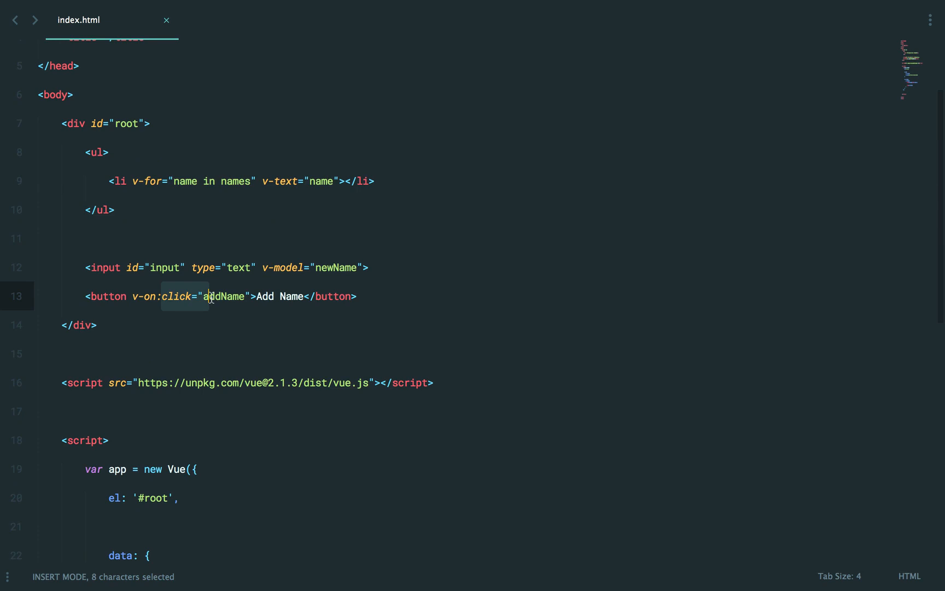
mouse_move(360, 268)
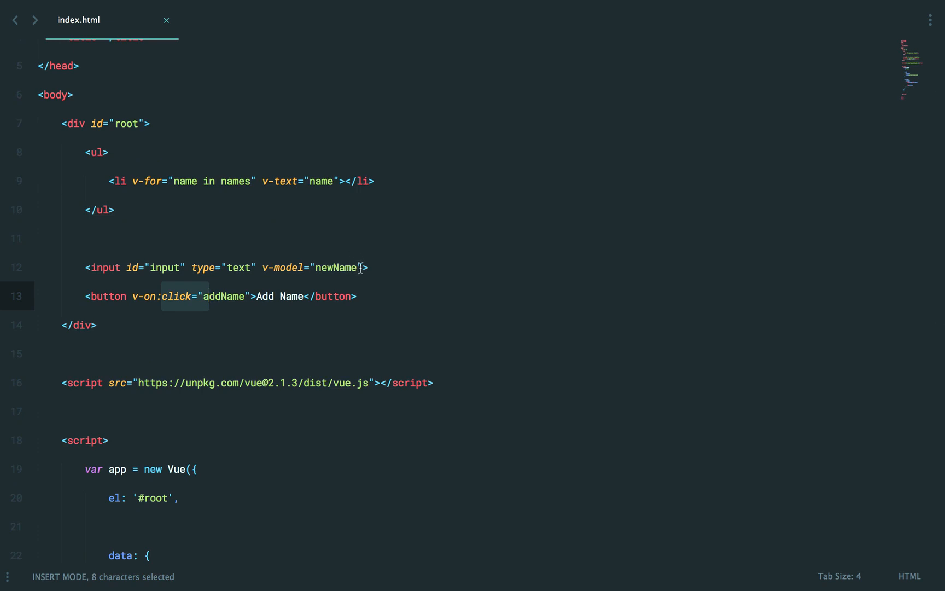
- Add a v-on:keyUp="addName" binding to the name input after v-model
type("v-")
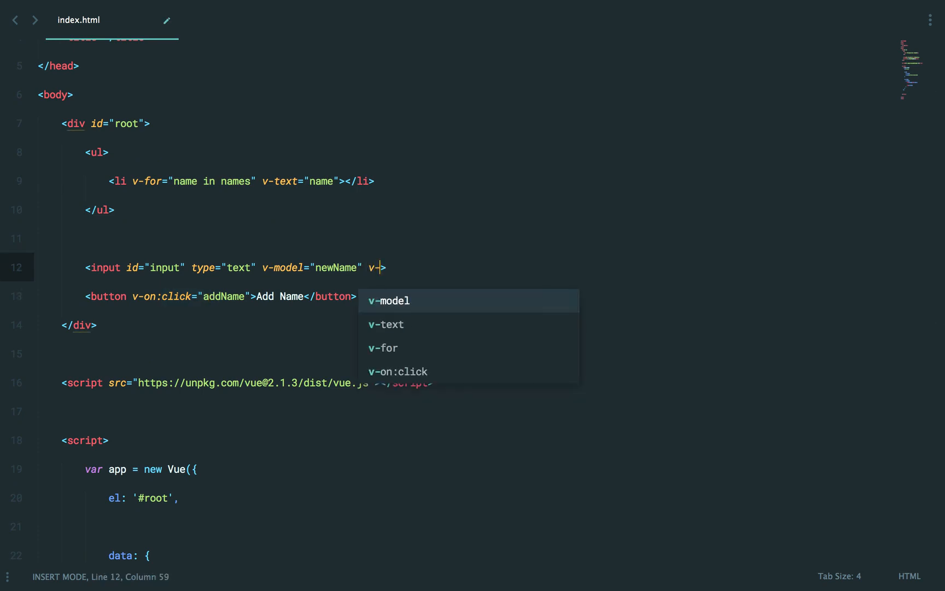
type("on:k")
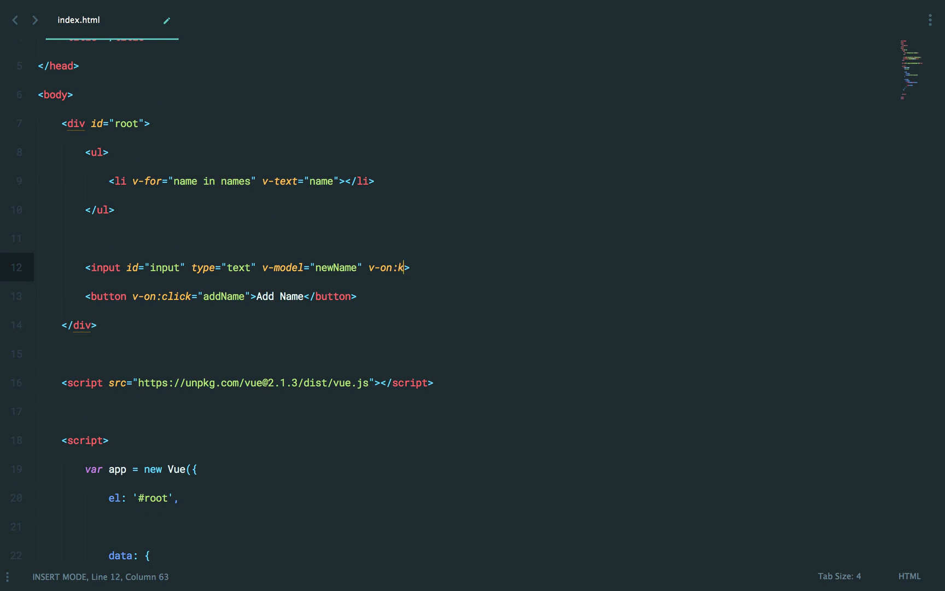
type("eyUp=\"add")
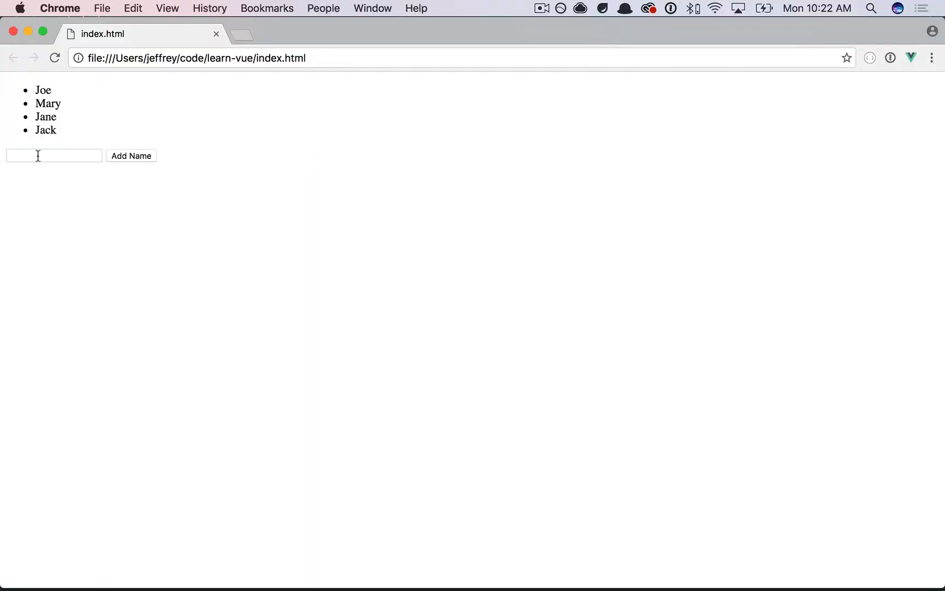
- Type letters in the name box and watch g, k, u each land as a list entry
left_click(132, 155)
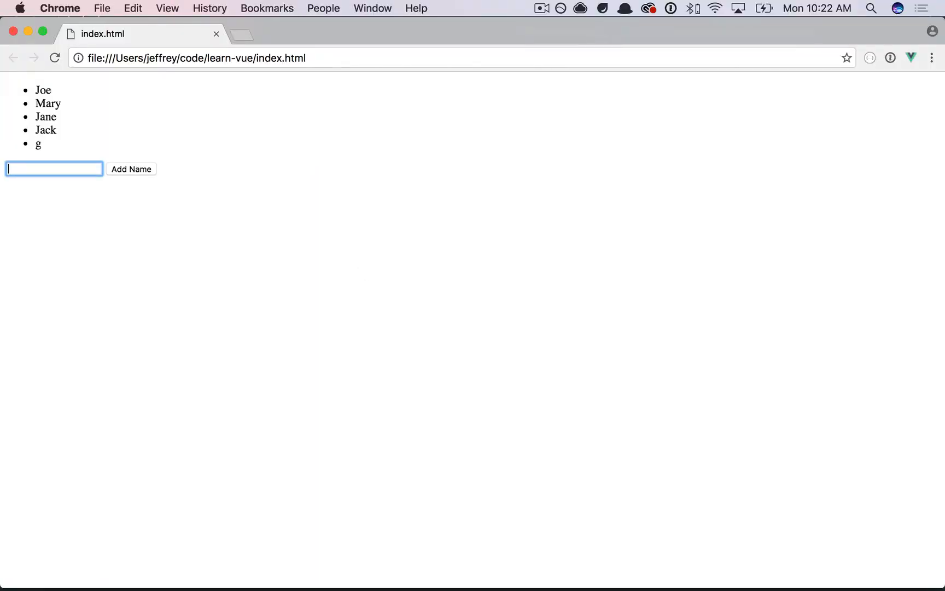
mouse_move(35, 153)
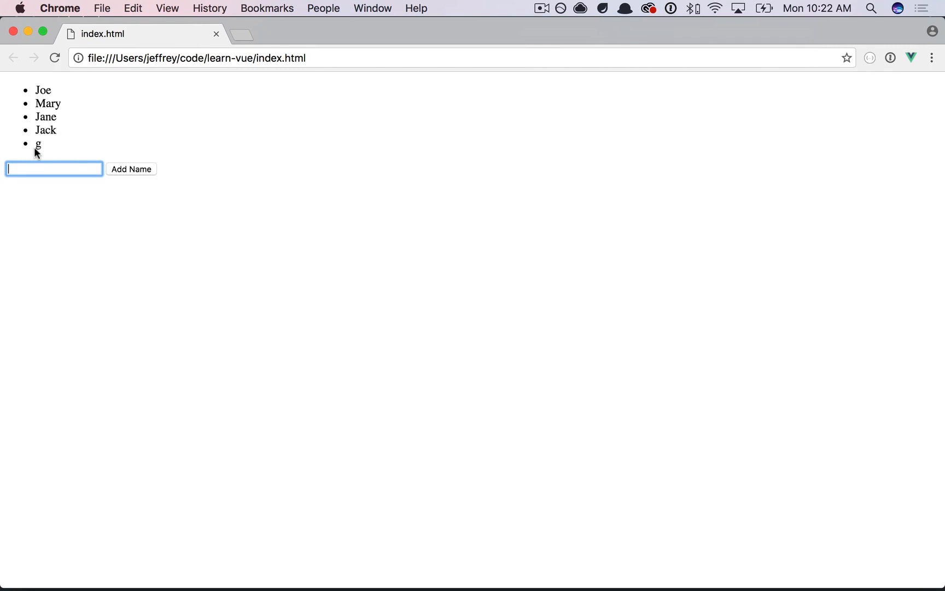
left_click(131, 168)
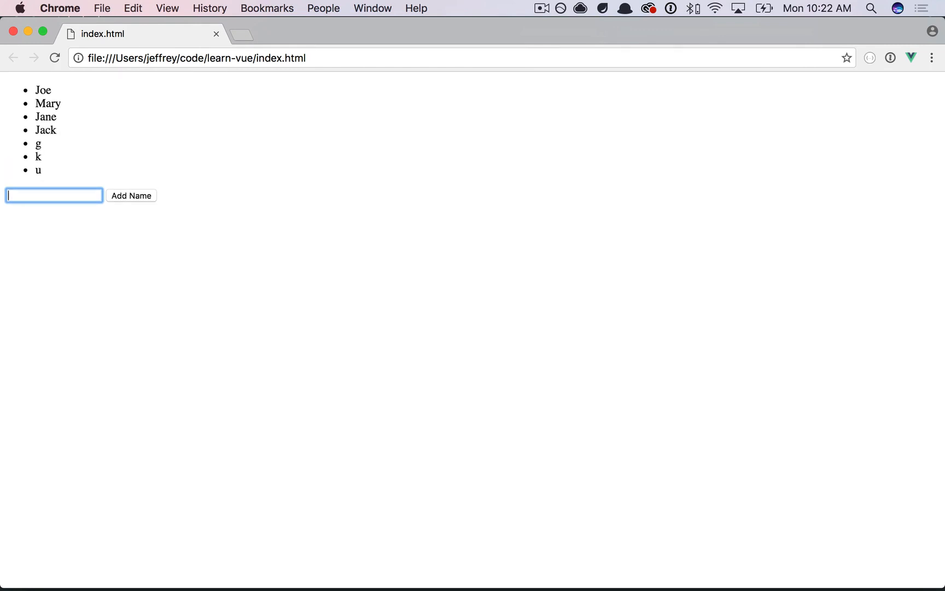
left_click(131, 235)
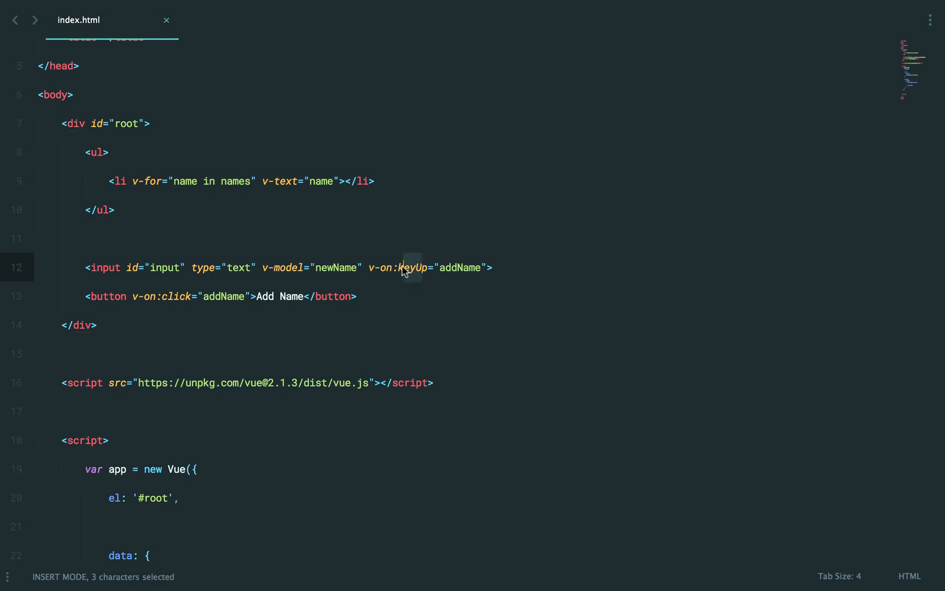
mouse_move(439, 268)
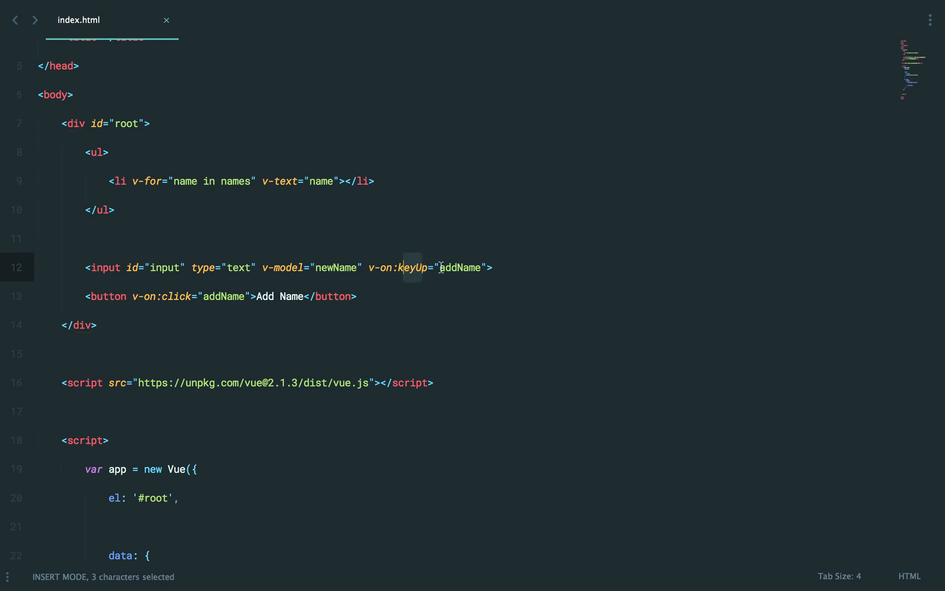
left_click(488, 267)
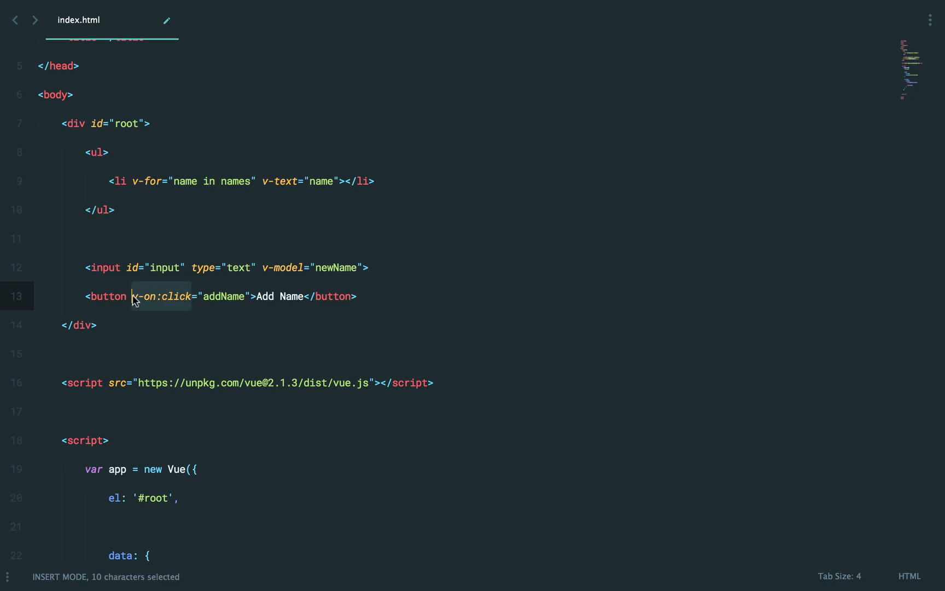
left_click(140, 297)
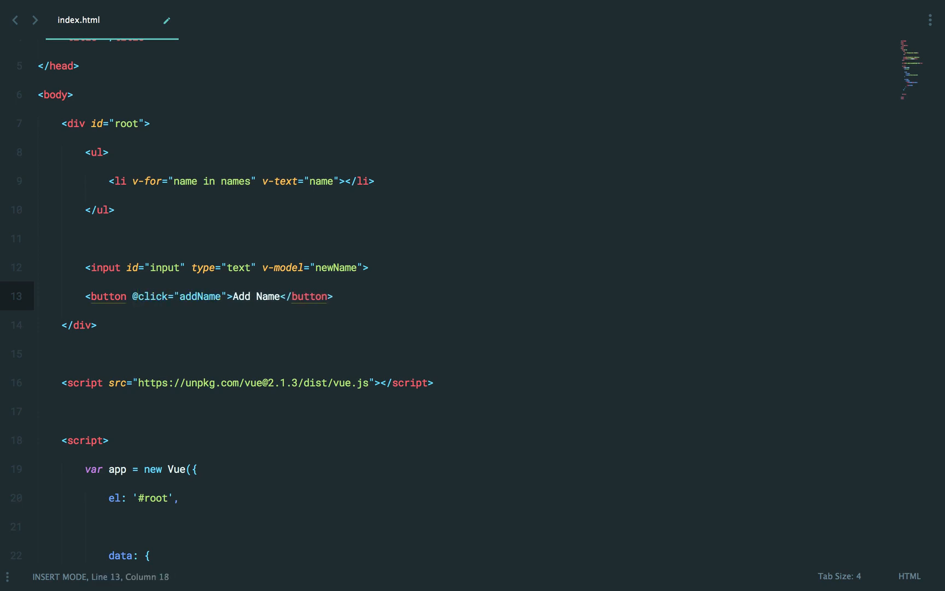
left_click(128, 296)
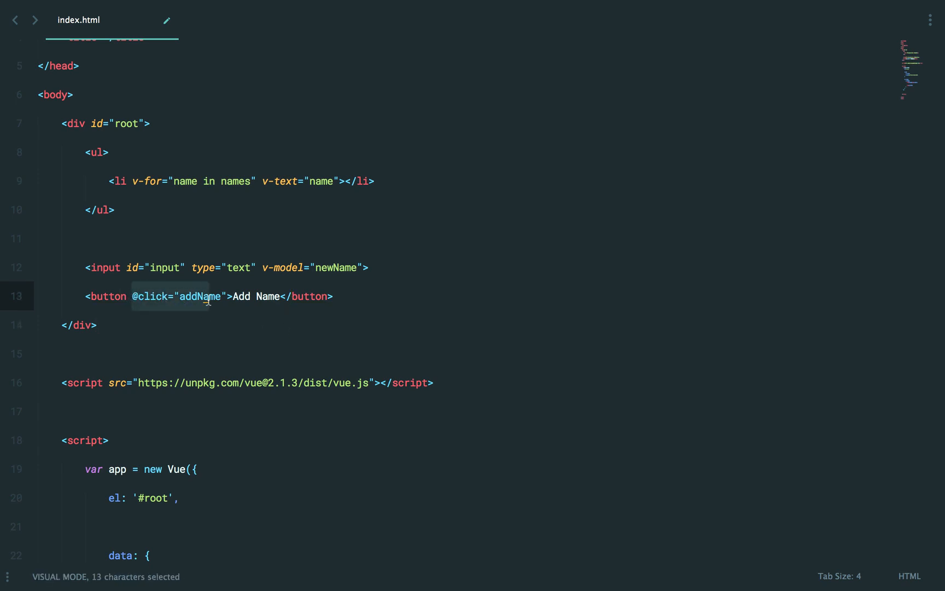
key("Escape")
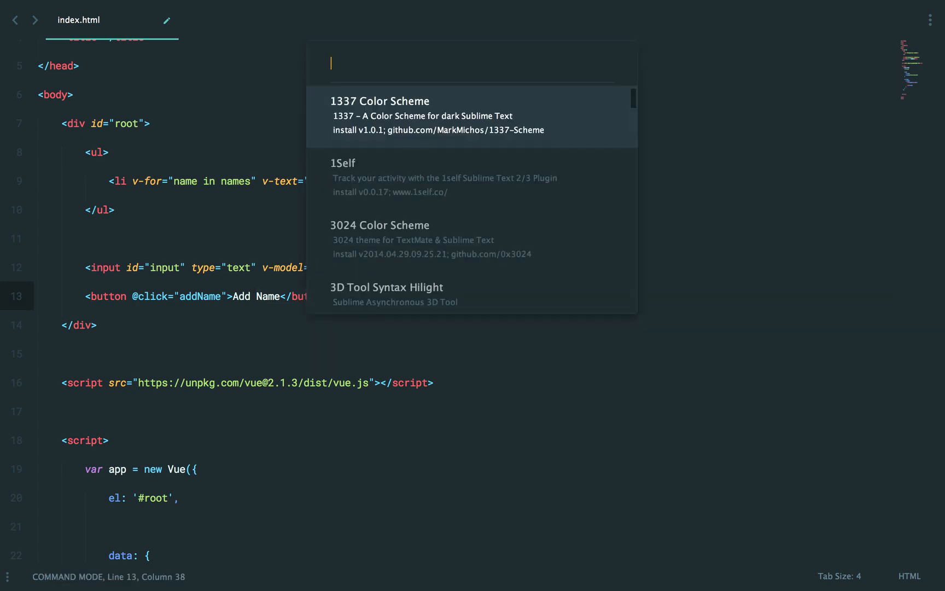
key("Escape")
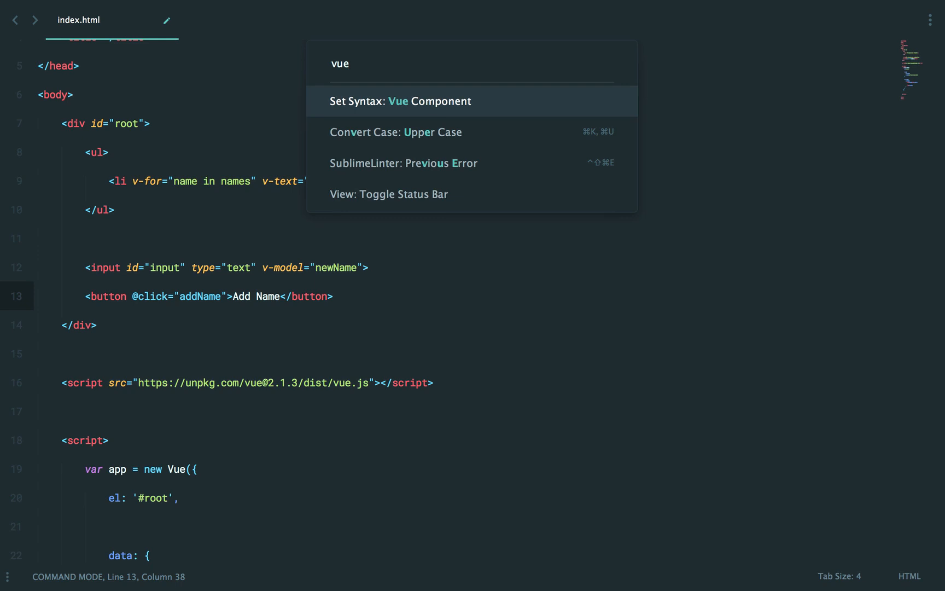
left_click(400, 101)
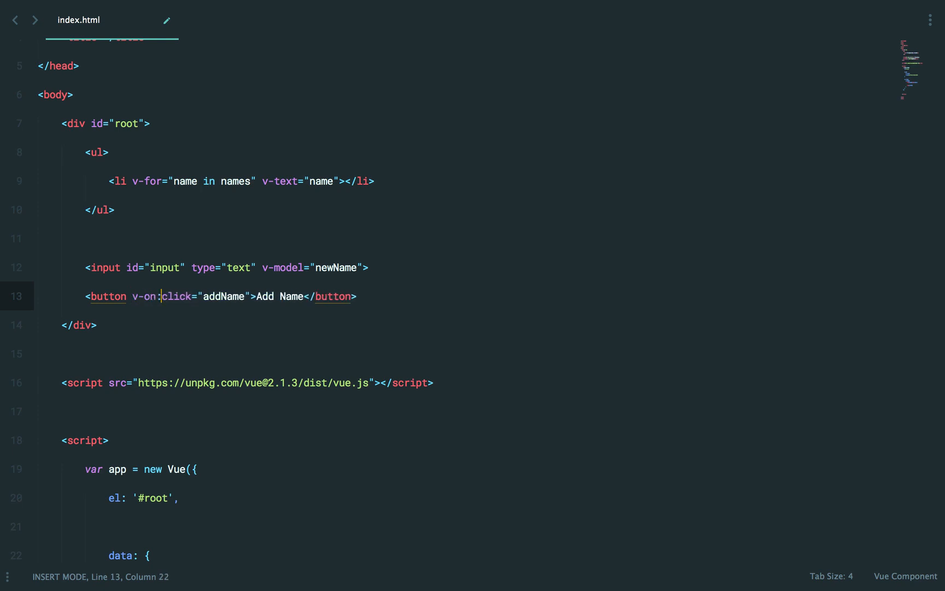
type("@click")
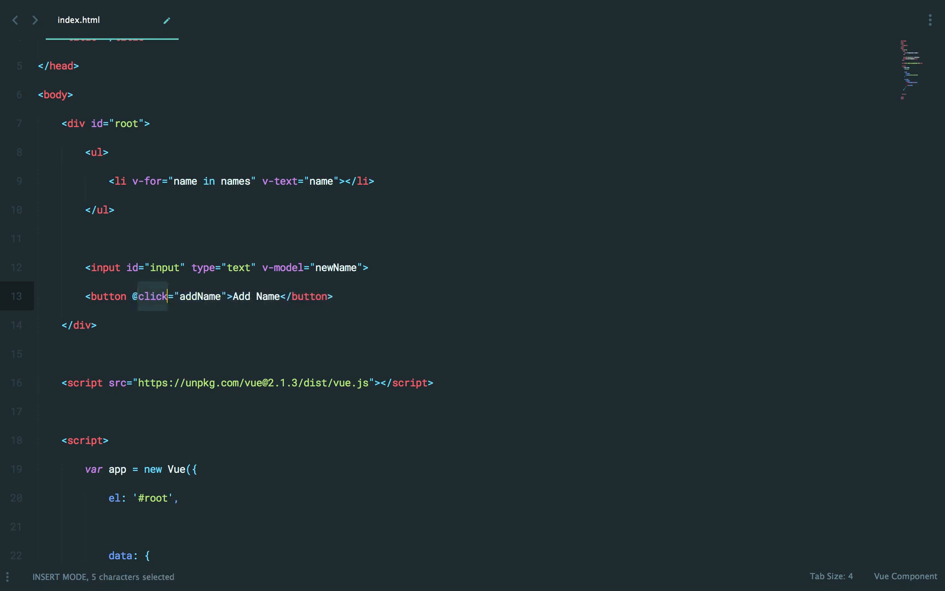
left_click(135, 297)
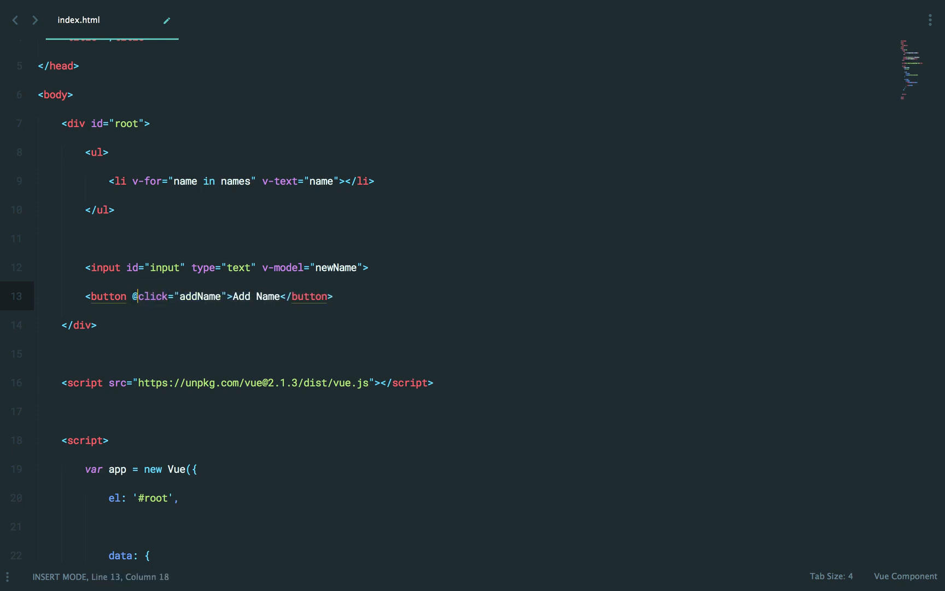